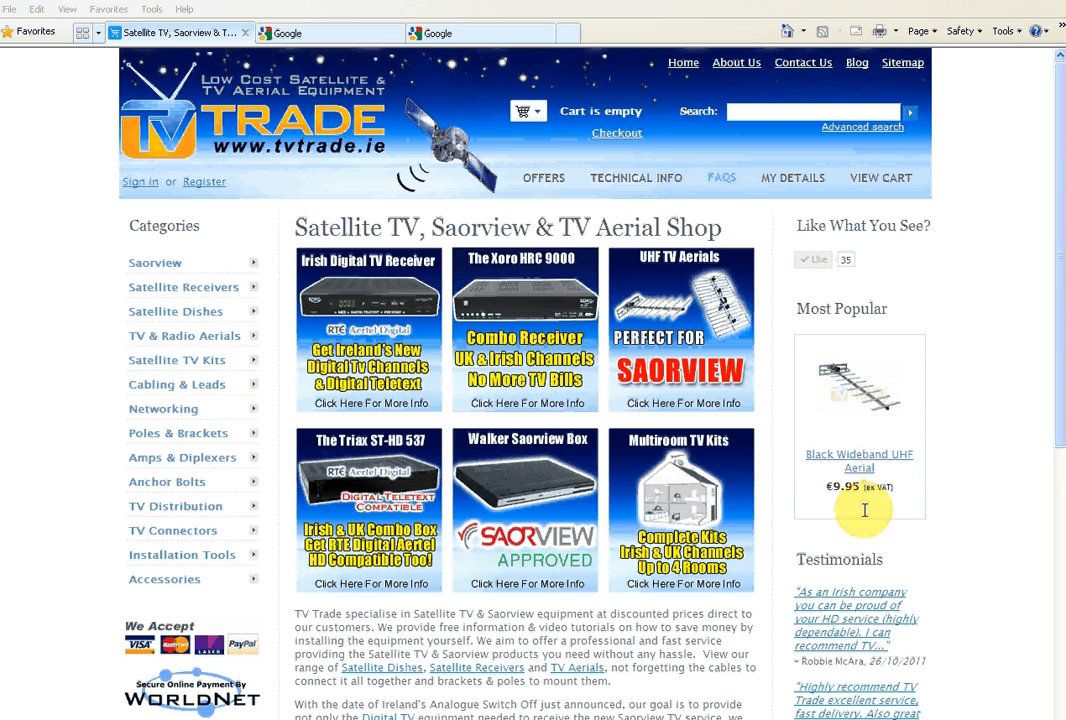
{"action": "mouse_move", "coordinate": [622, 322]}
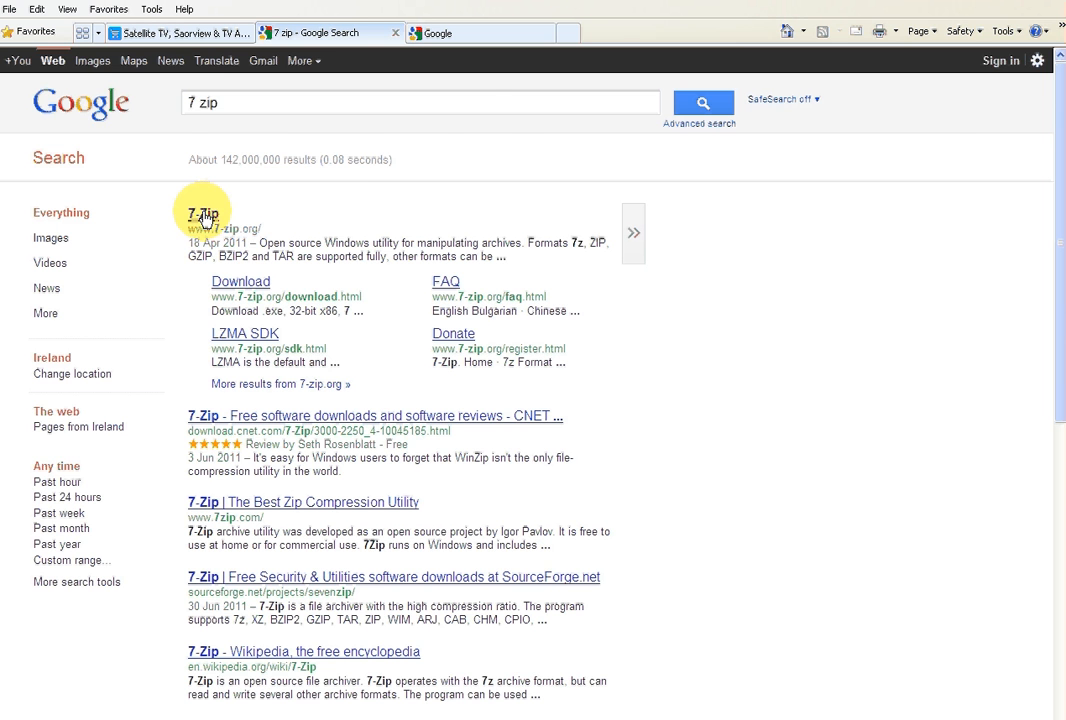
- From the 7-Zip homepage, start downloading the 32-bit 7-Zip 9.20 installer (7z920.exe)
{"action": "left_click", "coordinate": [202, 216]}
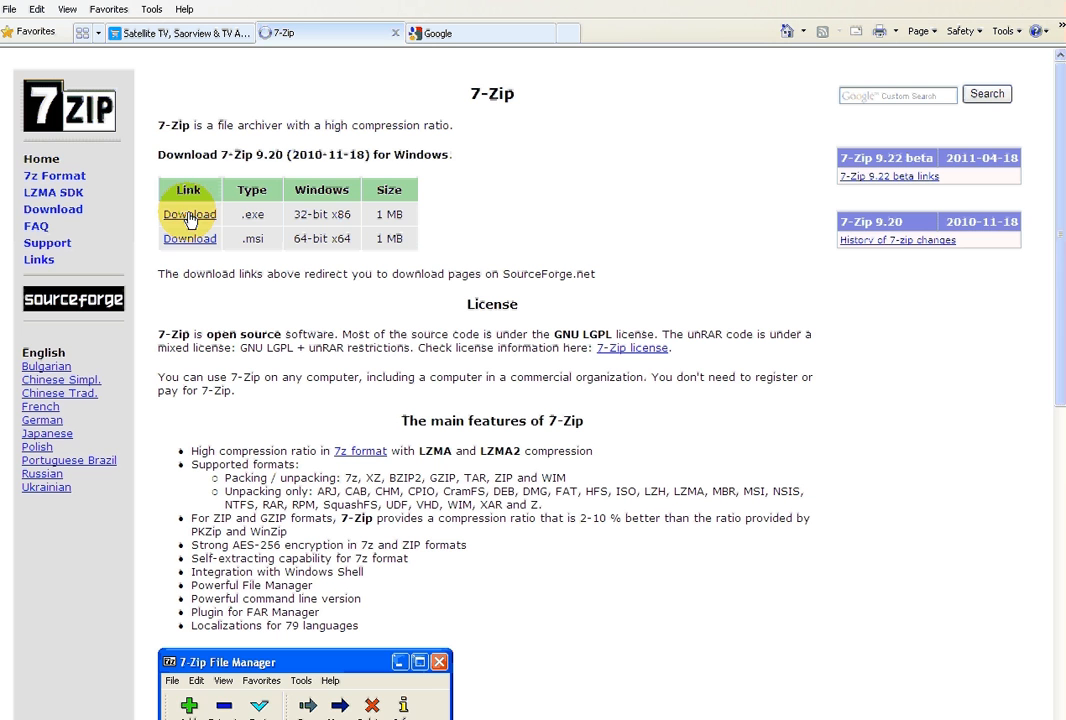
{"action": "left_click", "coordinate": [188, 214]}
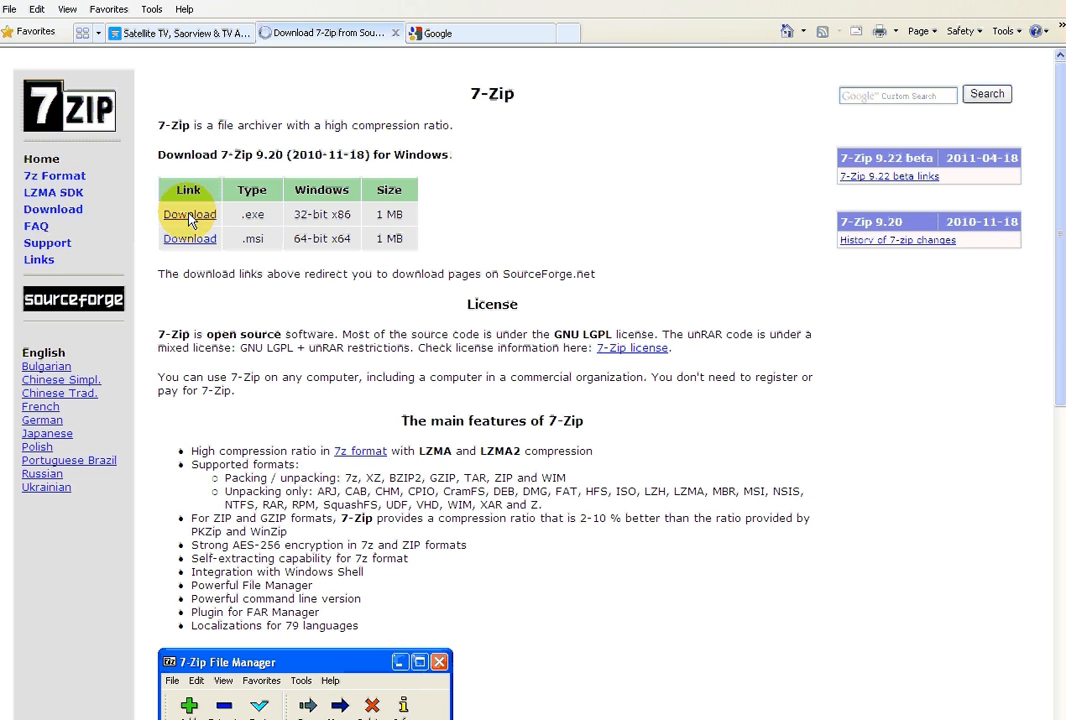
{"action": "left_click", "coordinate": [188, 214]}
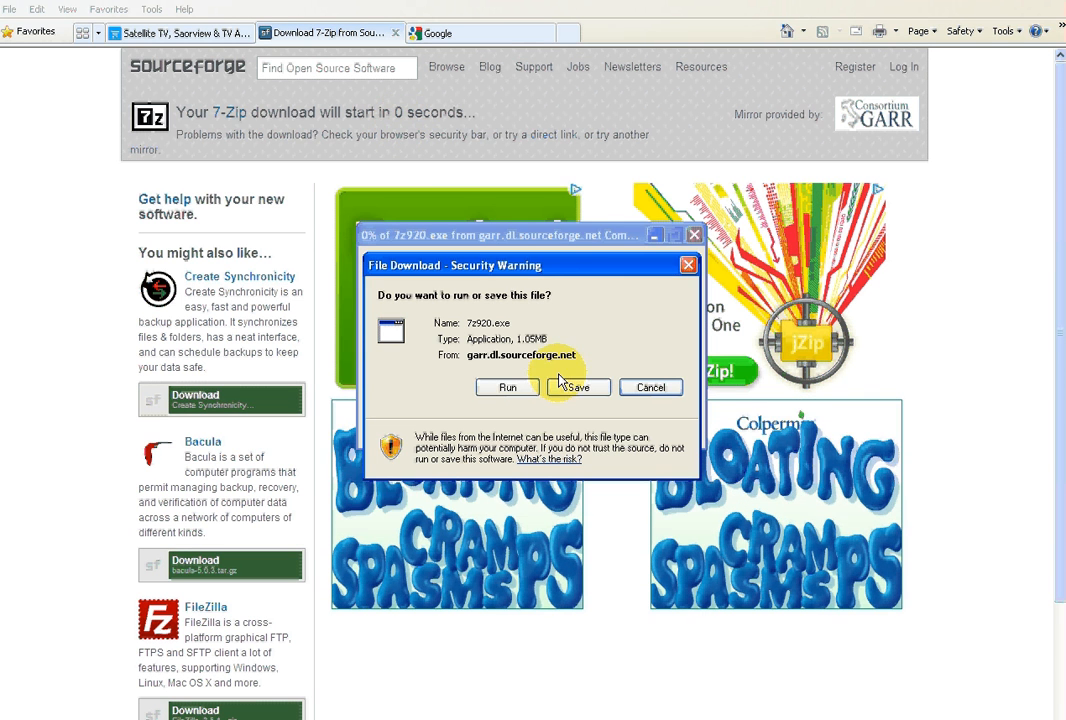
- Run 7z920.exe, install 7-Zip 9.20 into C:\Program Files\7-Zip and finish the wizard
{"action": "left_click", "coordinate": [578, 388]}
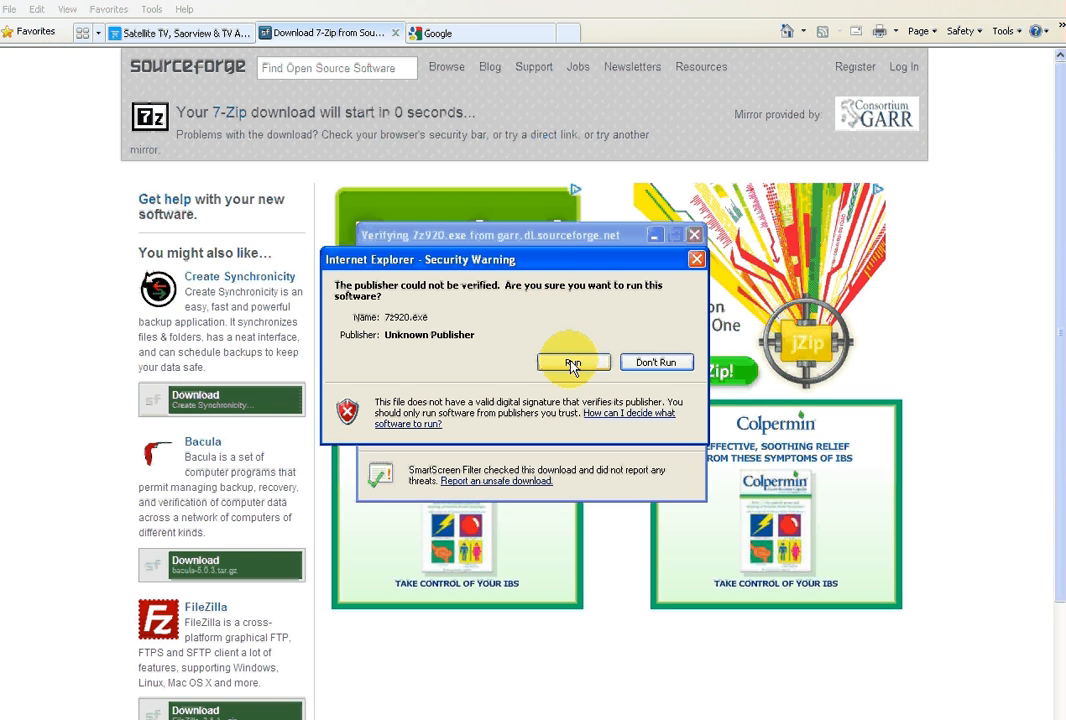
{"action": "left_click", "coordinate": [572, 362]}
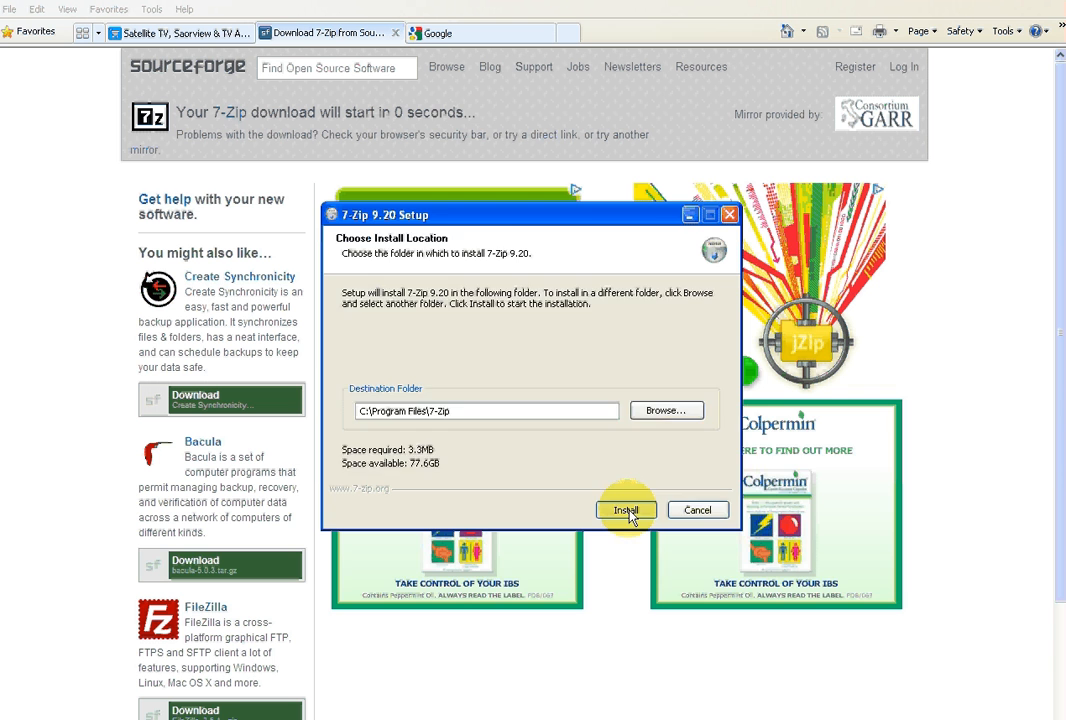
{"action": "left_click", "coordinate": [624, 510]}
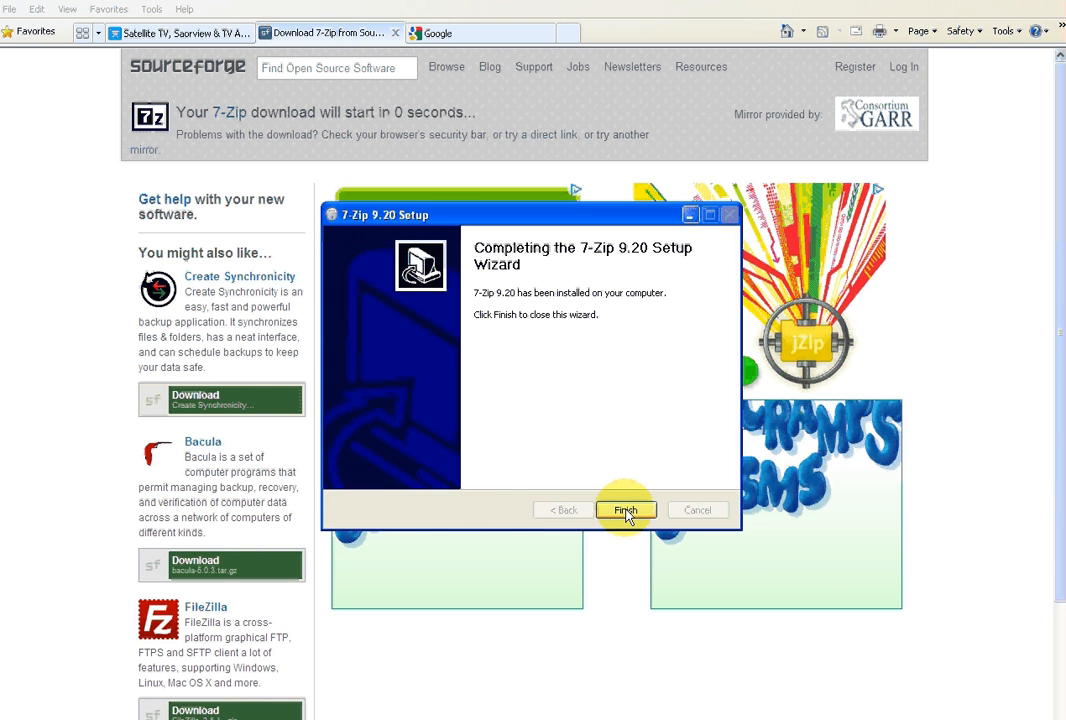
{"action": "left_click", "coordinate": [624, 510]}
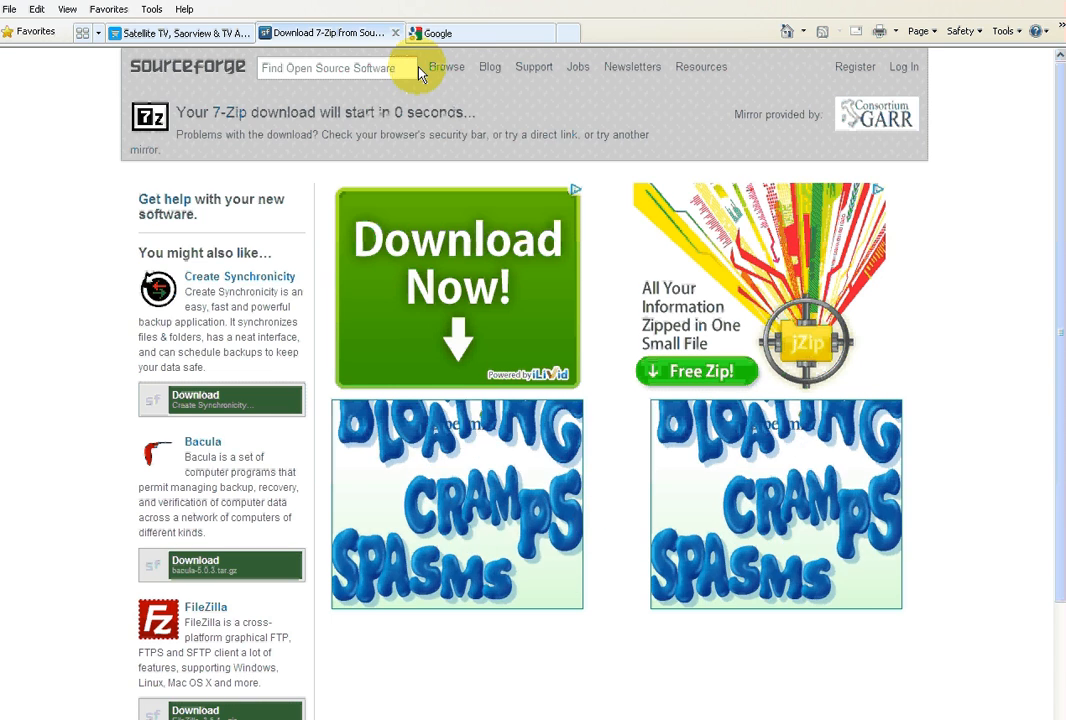
- Search Google for exactly 'native32' and go to the Native32 English homepage
{"action": "left_click", "coordinate": [480, 32]}
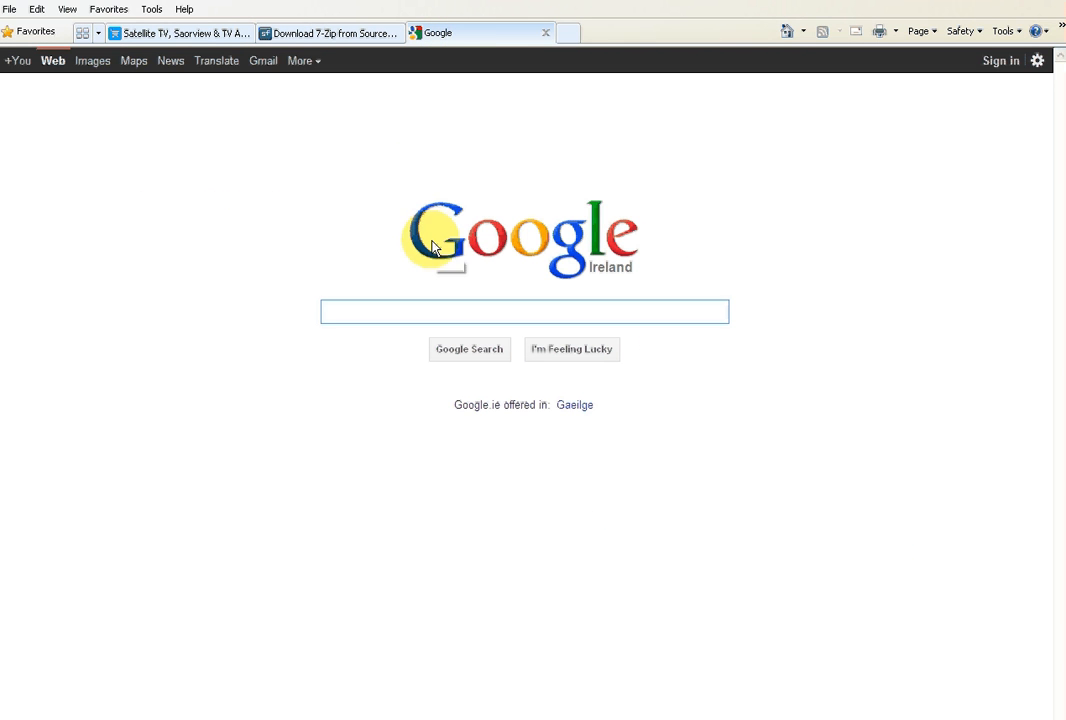
{"action": "mouse_move", "coordinate": [432, 248]}
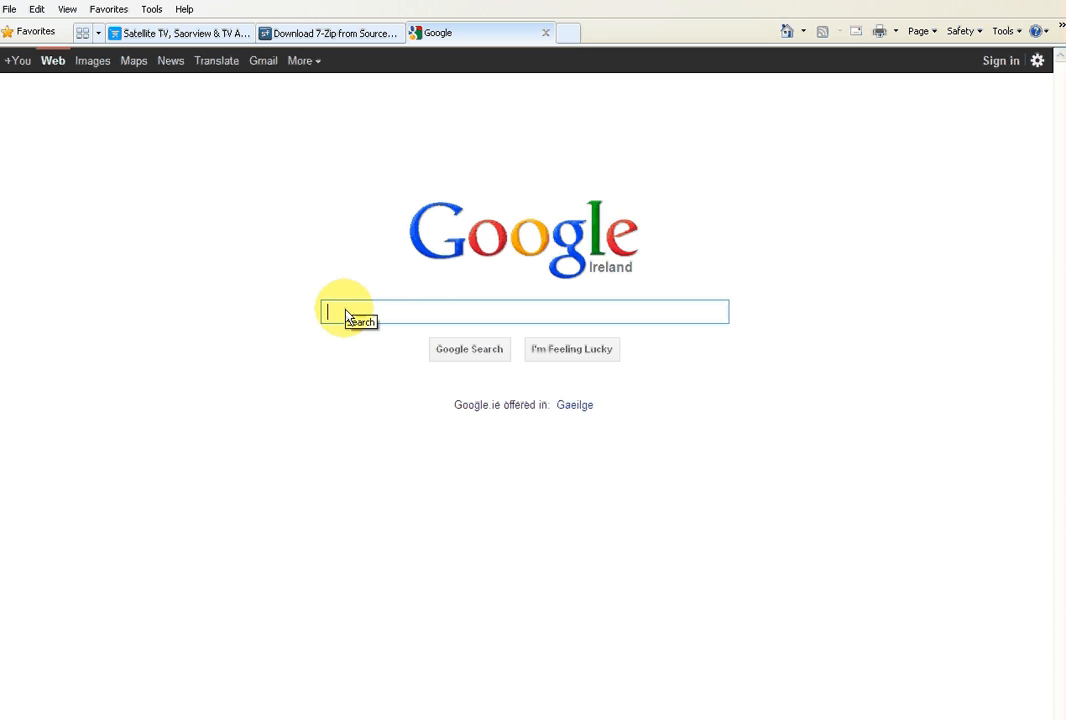
{"action": "type", "text": "nati"}
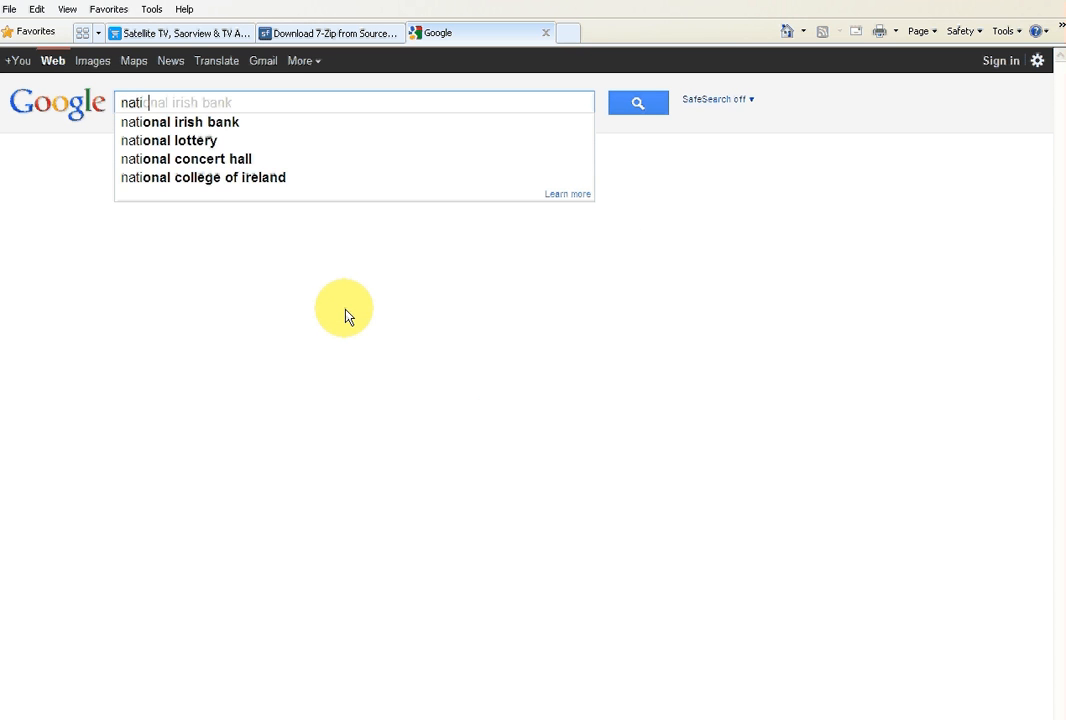
{"action": "type", "text": "native32"}
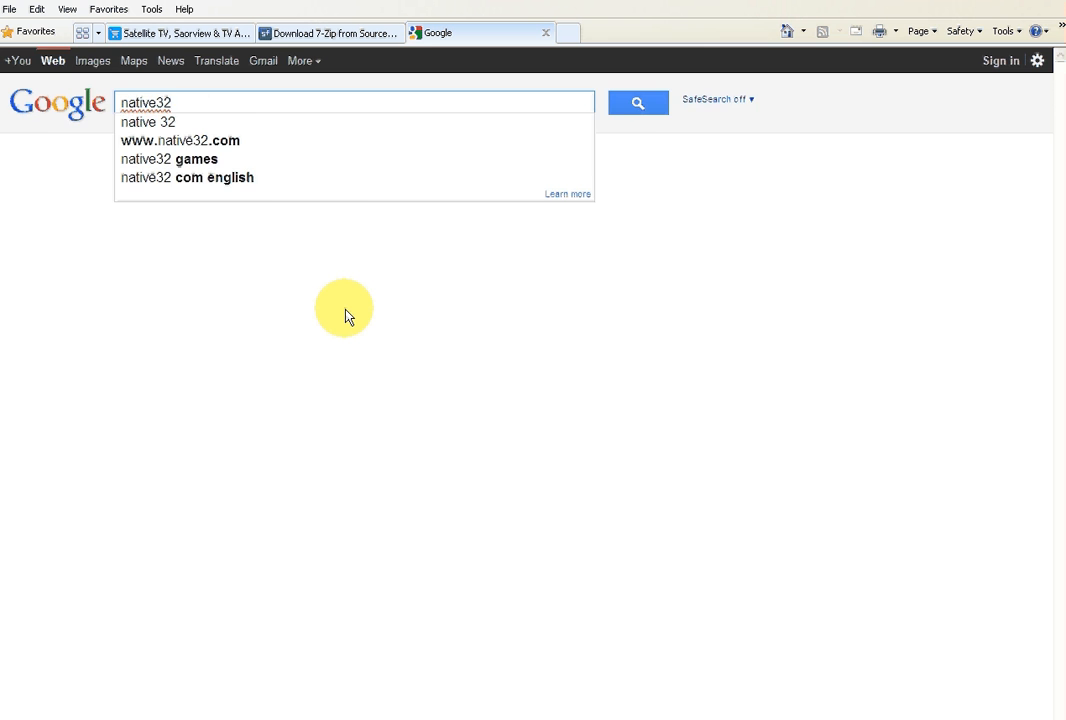
{"action": "left_click", "coordinate": [636, 104]}
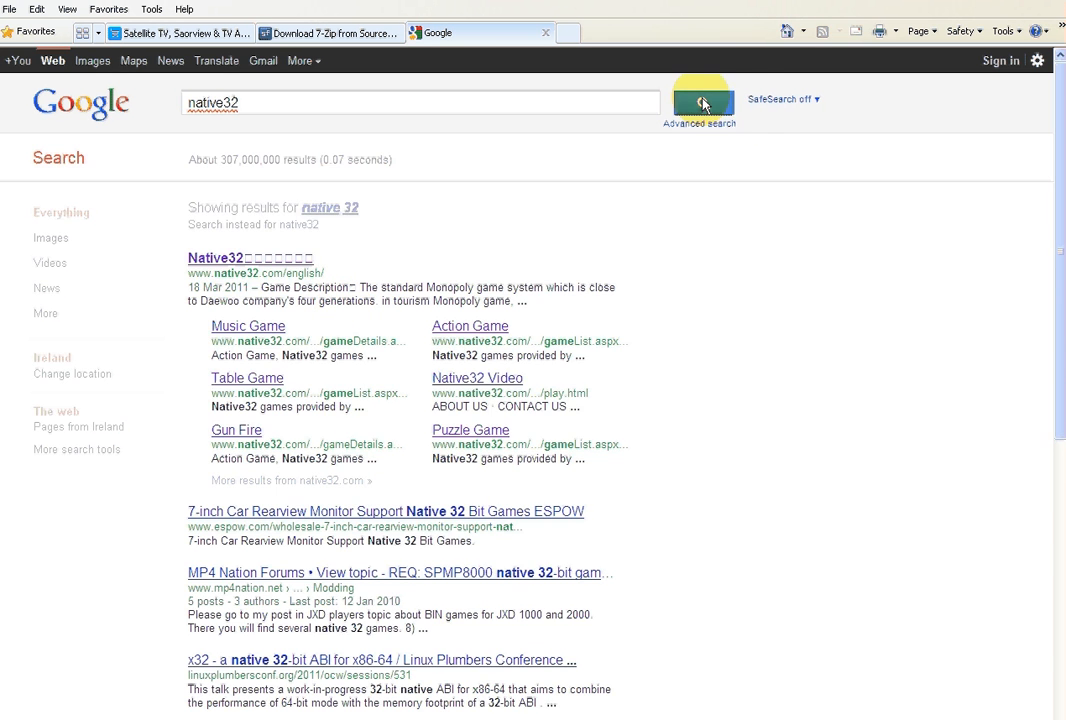
{"action": "left_click", "coordinate": [702, 104]}
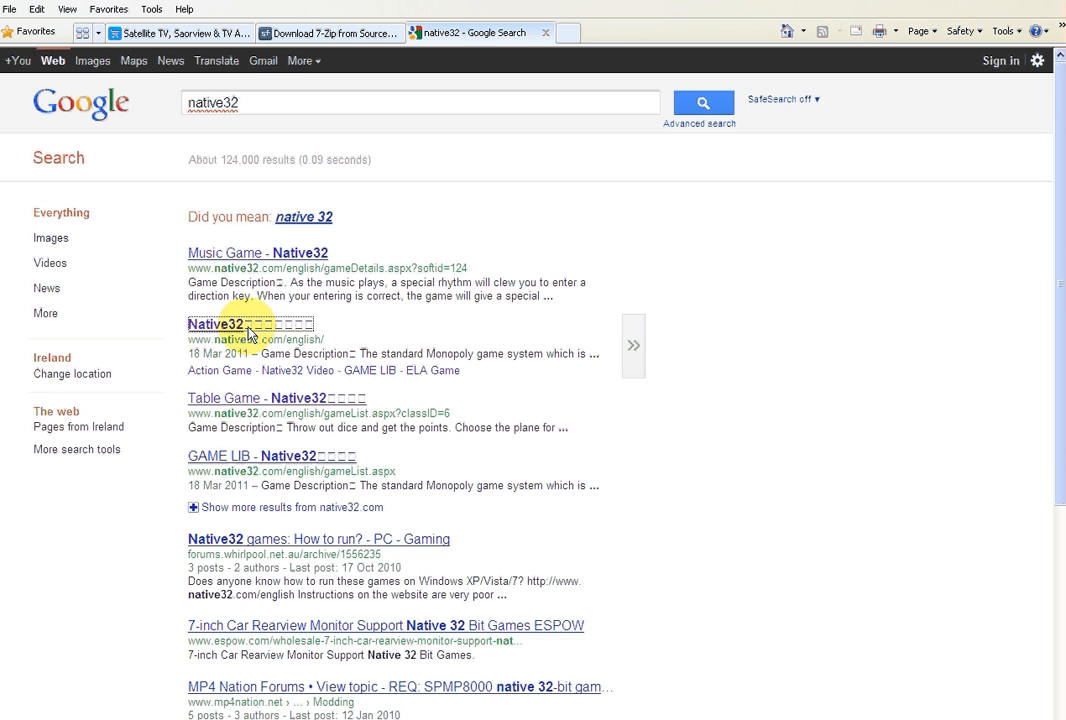
{"action": "left_click", "coordinate": [232, 324]}
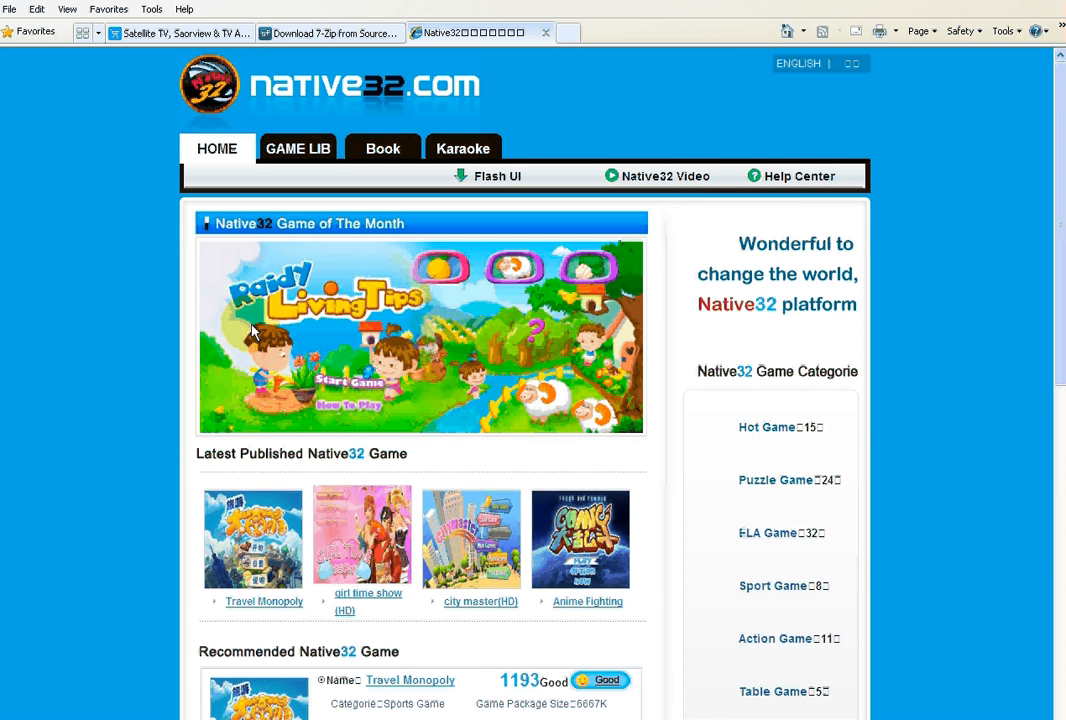
- Browse the Puzzle Game category and reach the Sudoku game's details page
{"action": "scroll", "scroll_direction": "down", "scroll_amount": 3}
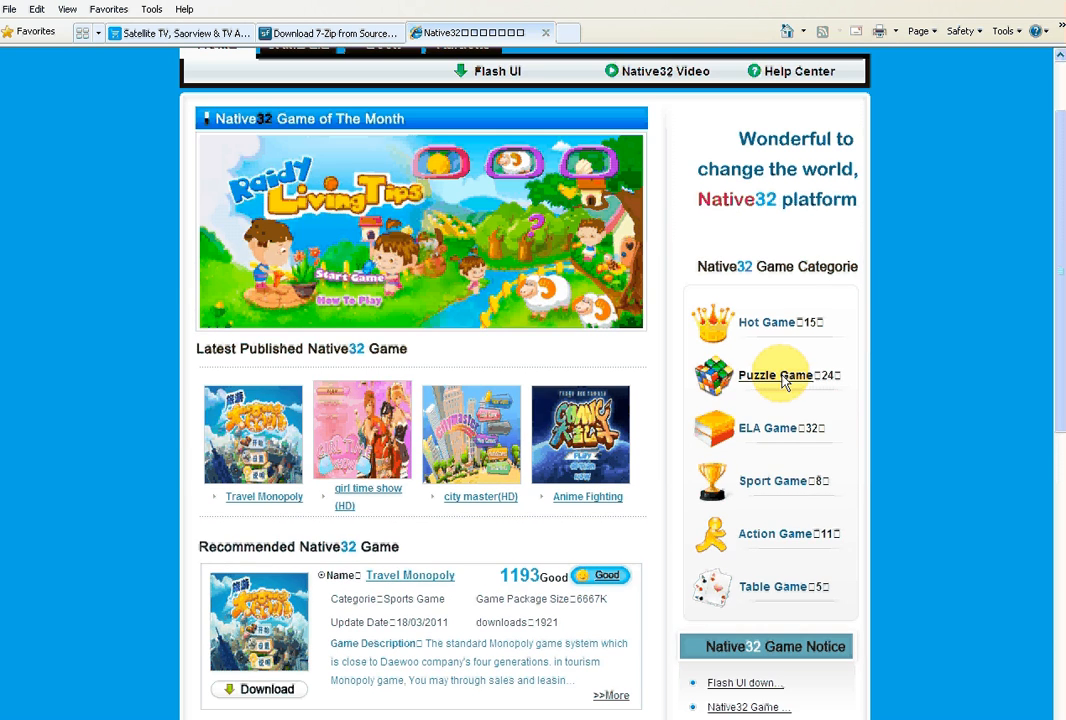
{"action": "left_click", "coordinate": [776, 376]}
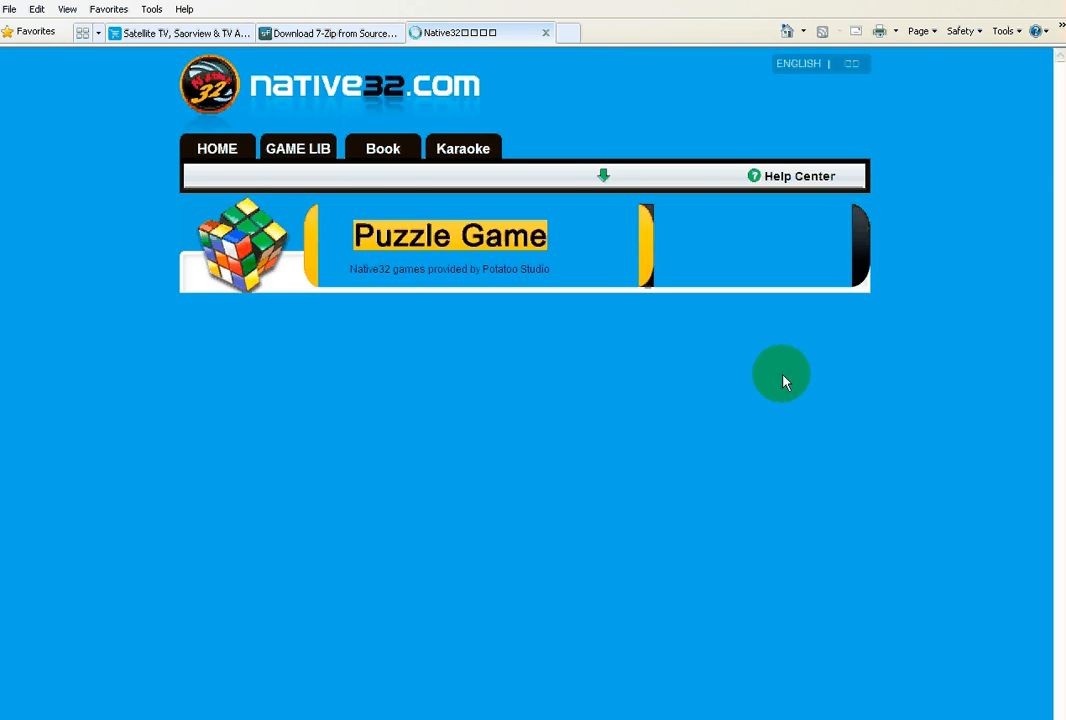
{"action": "left_click", "coordinate": [298, 148]}
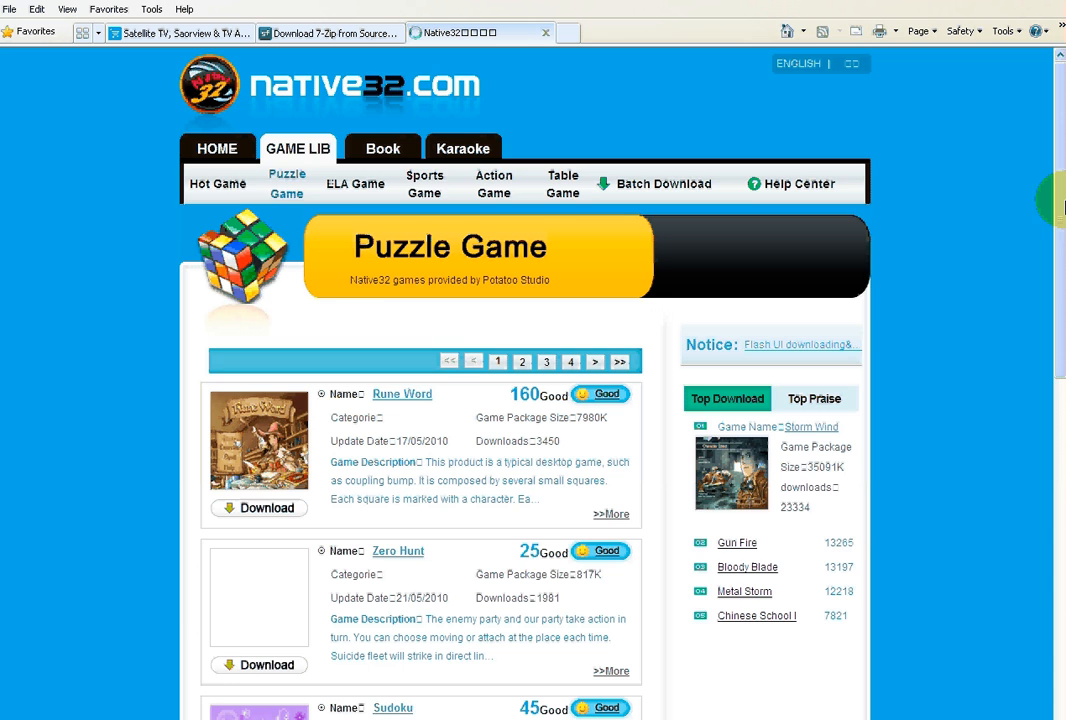
{"action": "scroll", "scroll_direction": "down", "scroll_amount": 3}
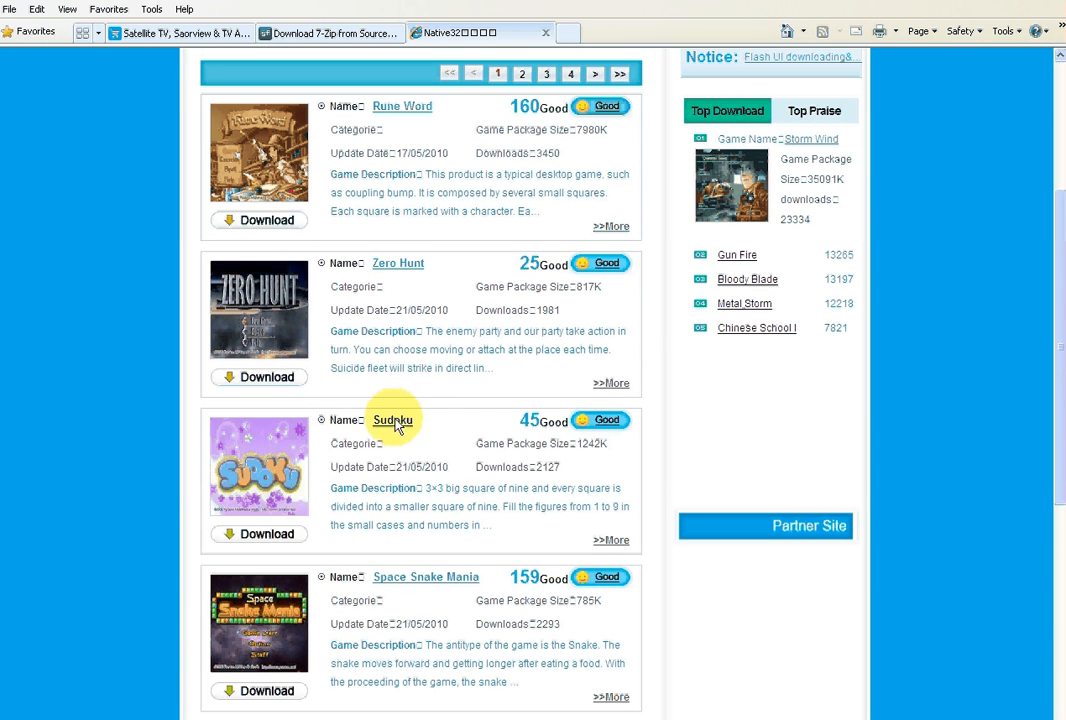
{"action": "left_click", "coordinate": [392, 420]}
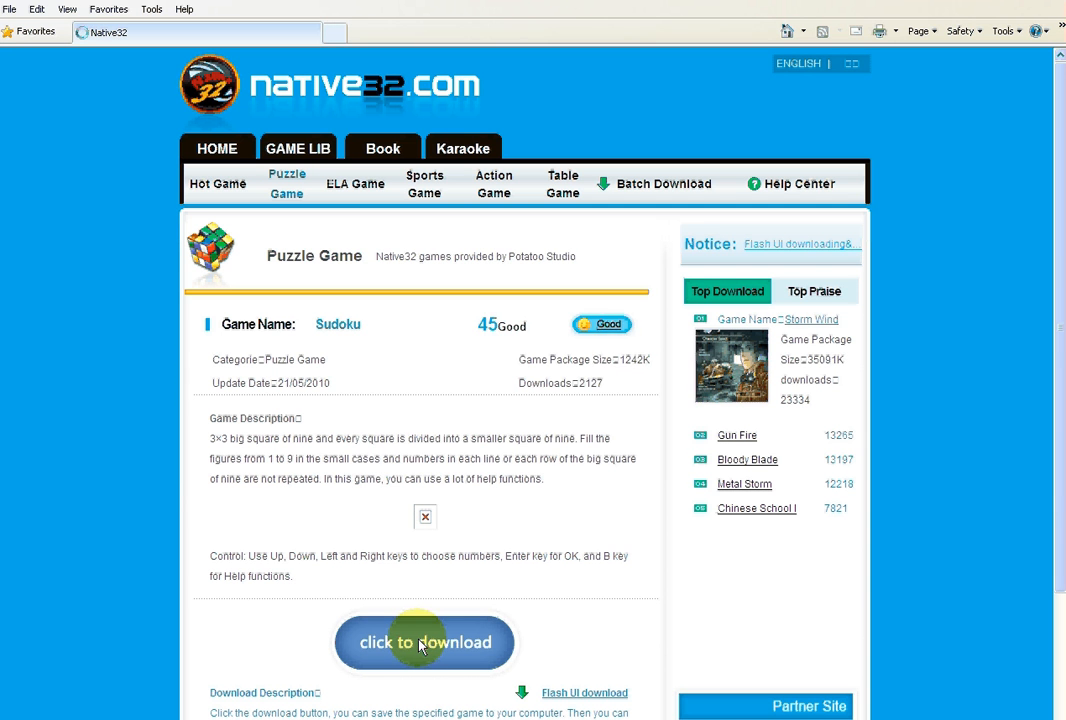
- Download Sudoku.7z into C:\7zip files and bring up the folder holding it
{"action": "left_click", "coordinate": [424, 642]}
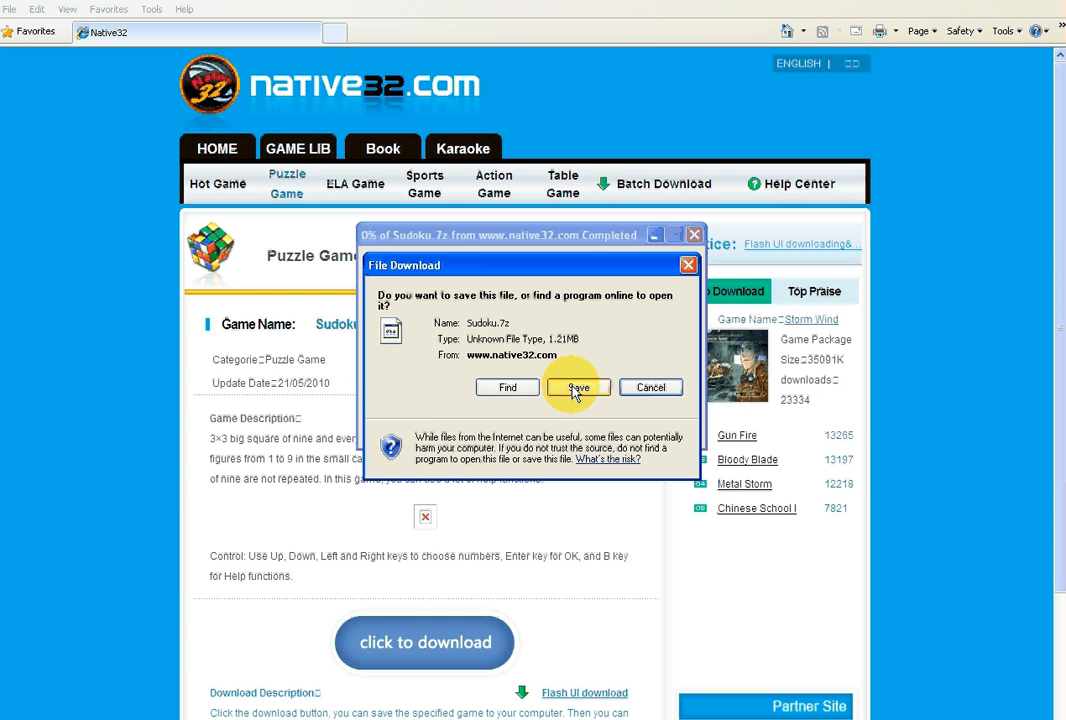
{"action": "mouse_move", "coordinate": [510, 330]}
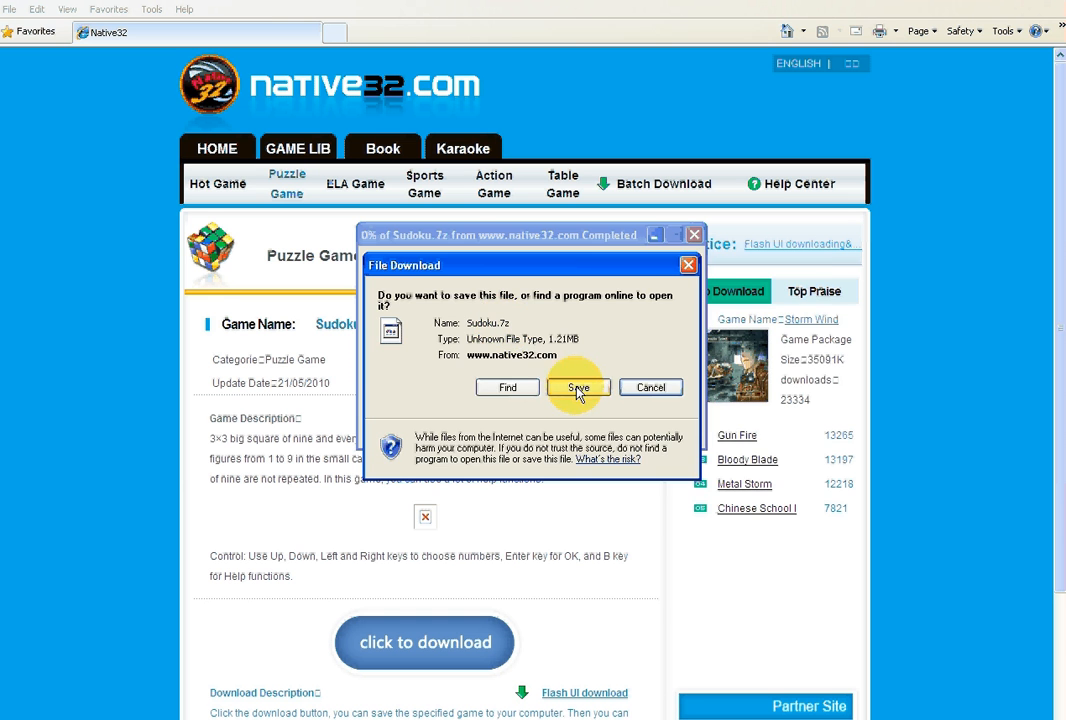
{"action": "left_click", "coordinate": [578, 388]}
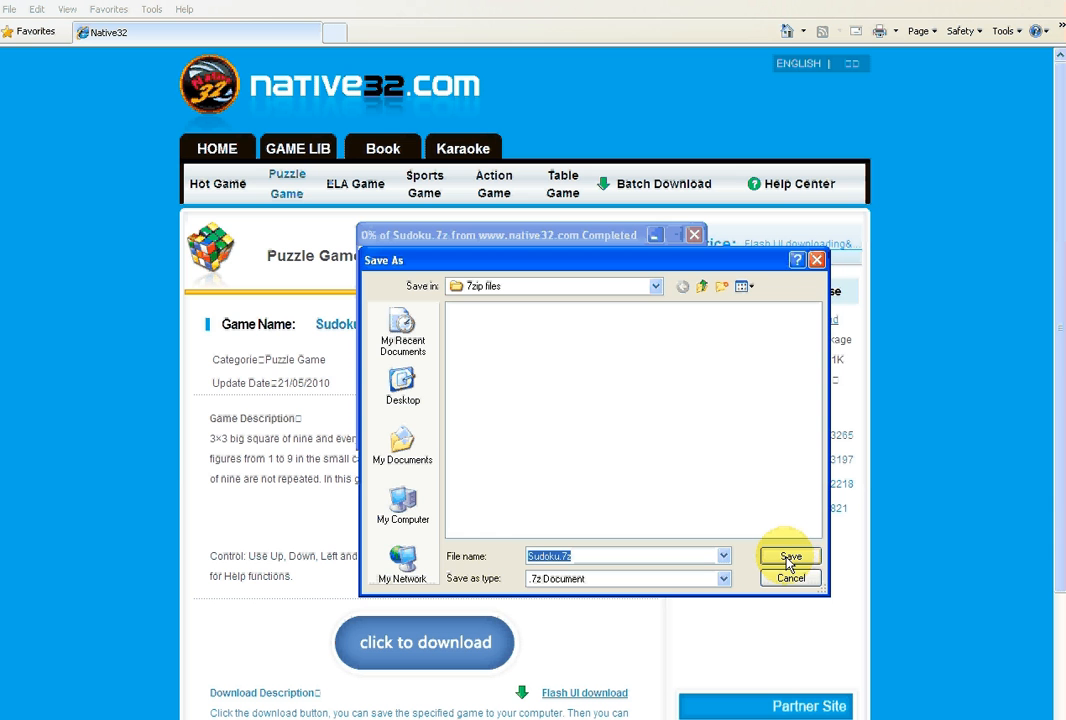
{"action": "left_click", "coordinate": [790, 556]}
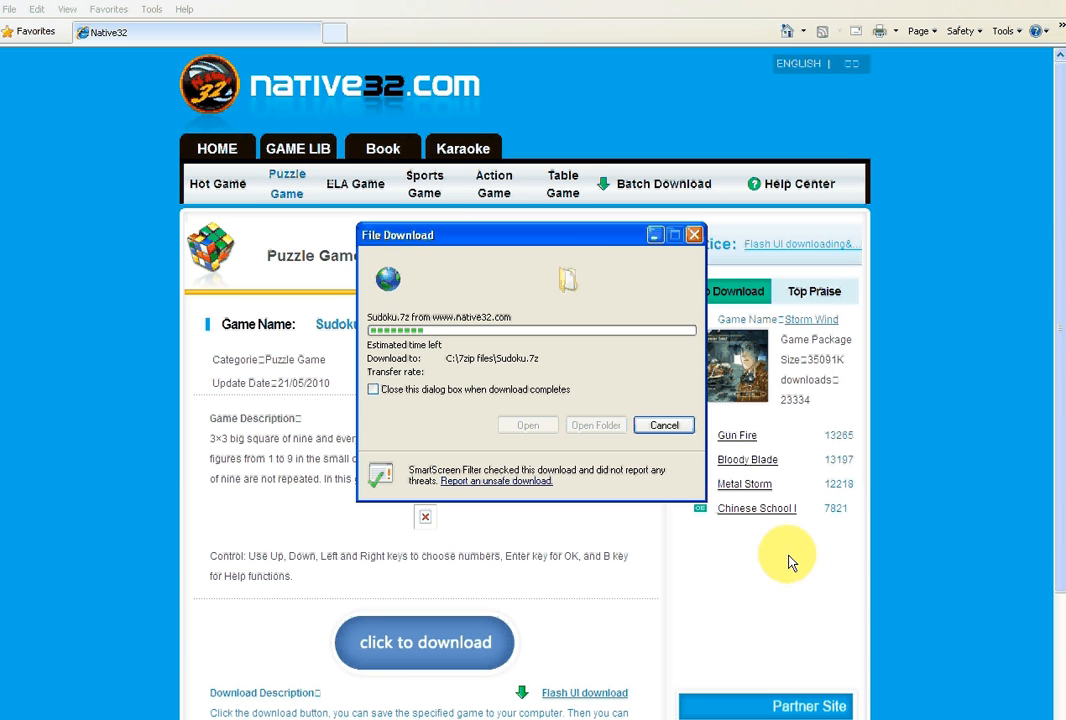
{"action": "mouse_move", "coordinate": [560, 388]}
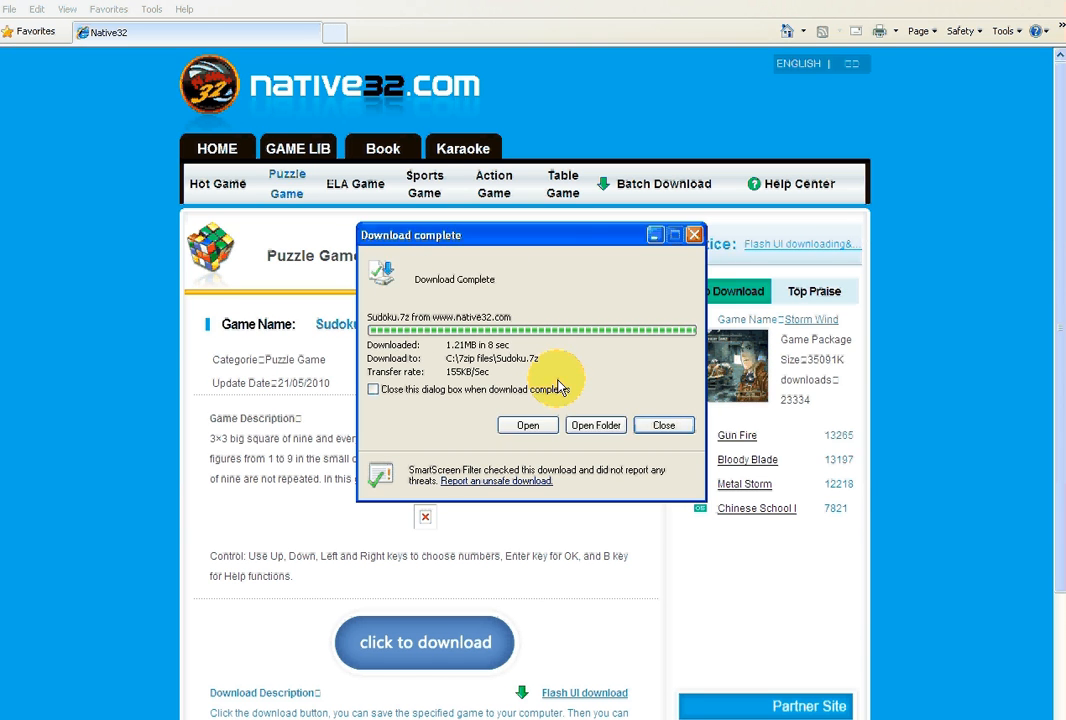
{"action": "mouse_move", "coordinate": [664, 424]}
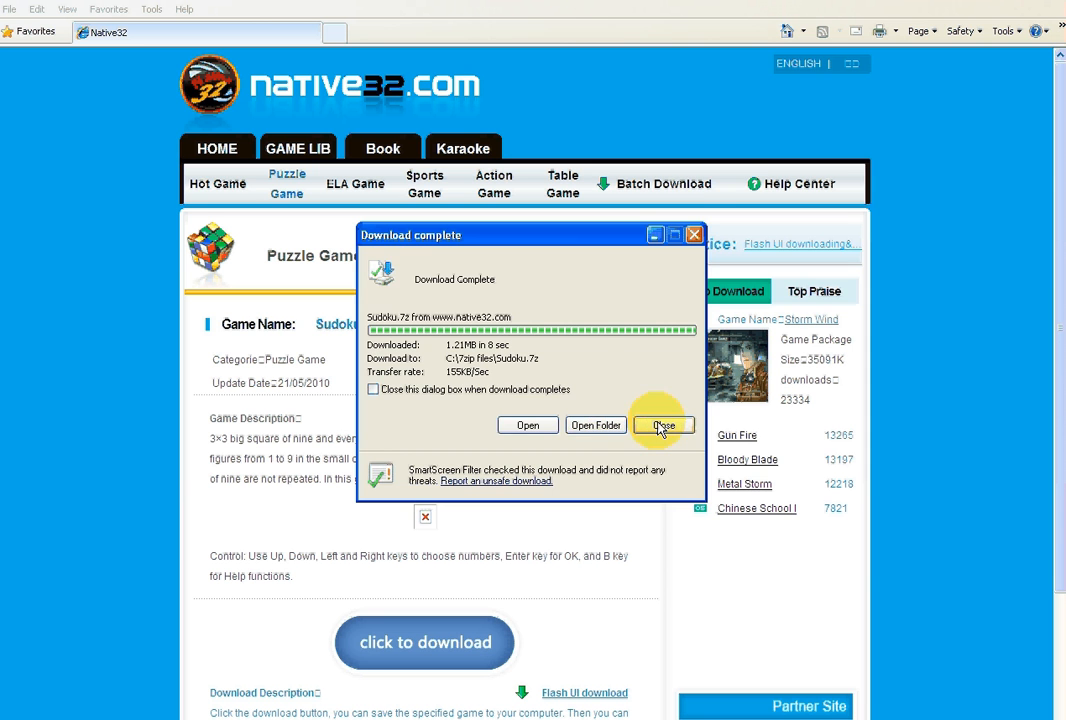
{"action": "left_click", "coordinate": [664, 424]}
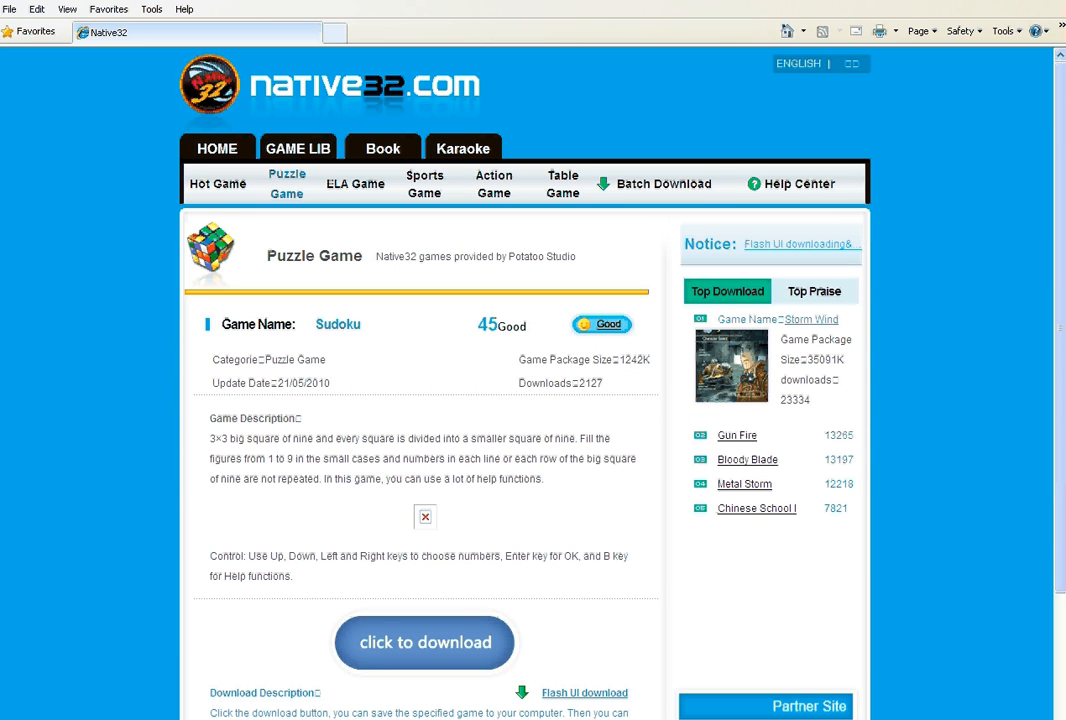
{"action": "left_click", "coordinate": [424, 642]}
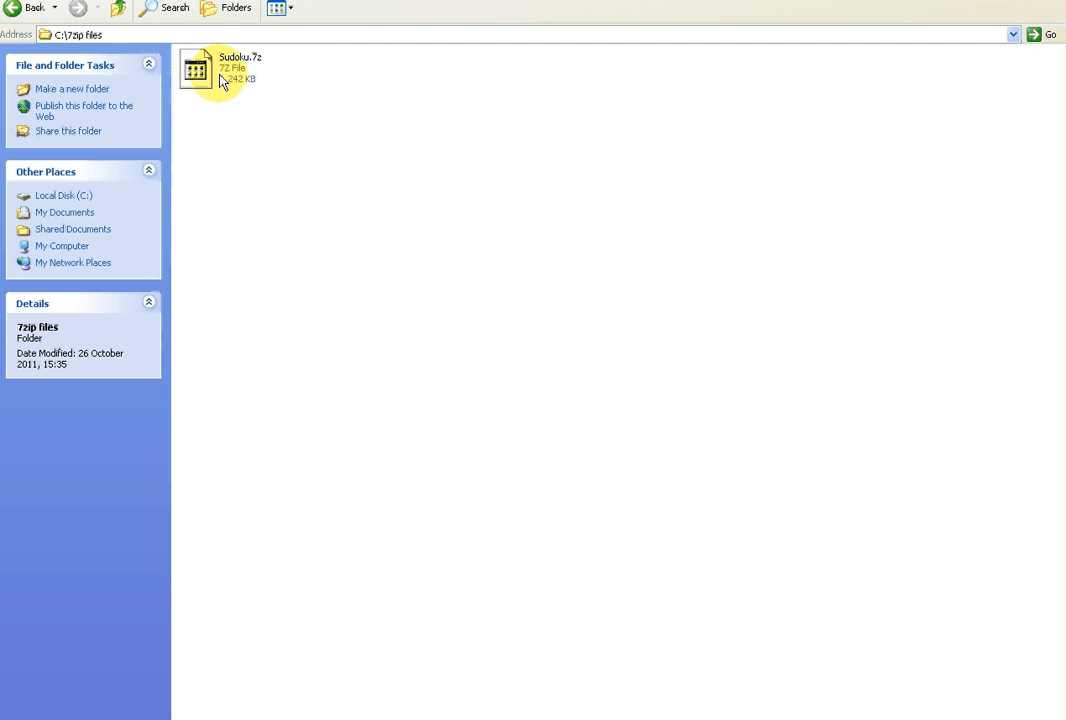
{"action": "mouse_move", "coordinate": [230, 72]}
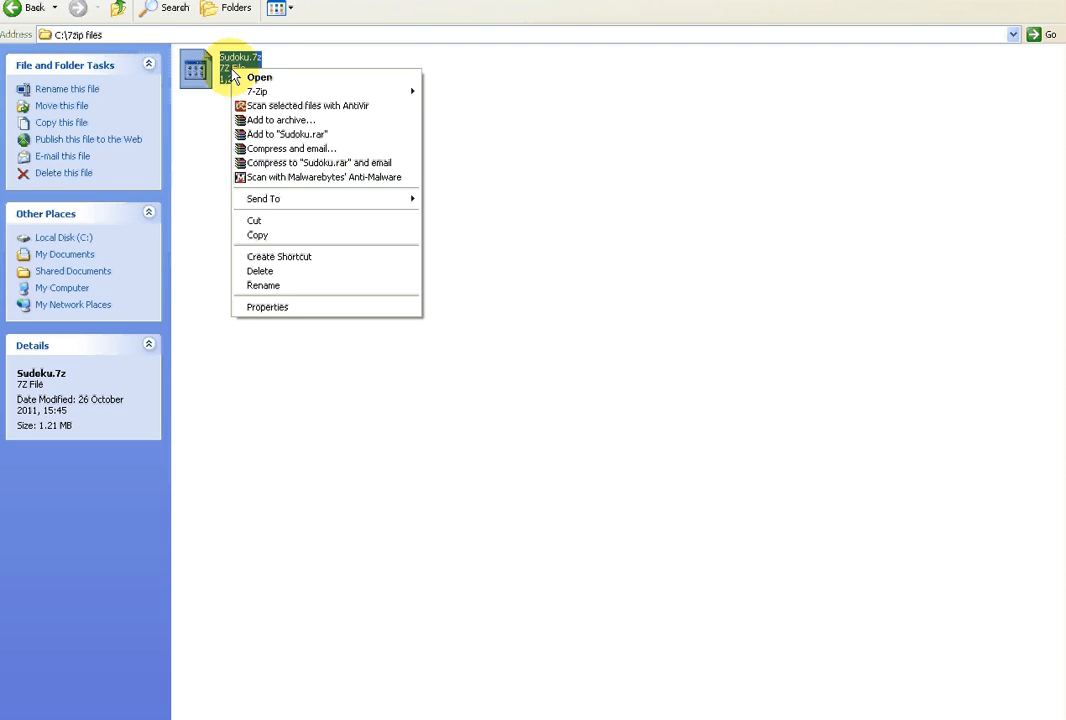
{"action": "mouse_move", "coordinate": [256, 92]}
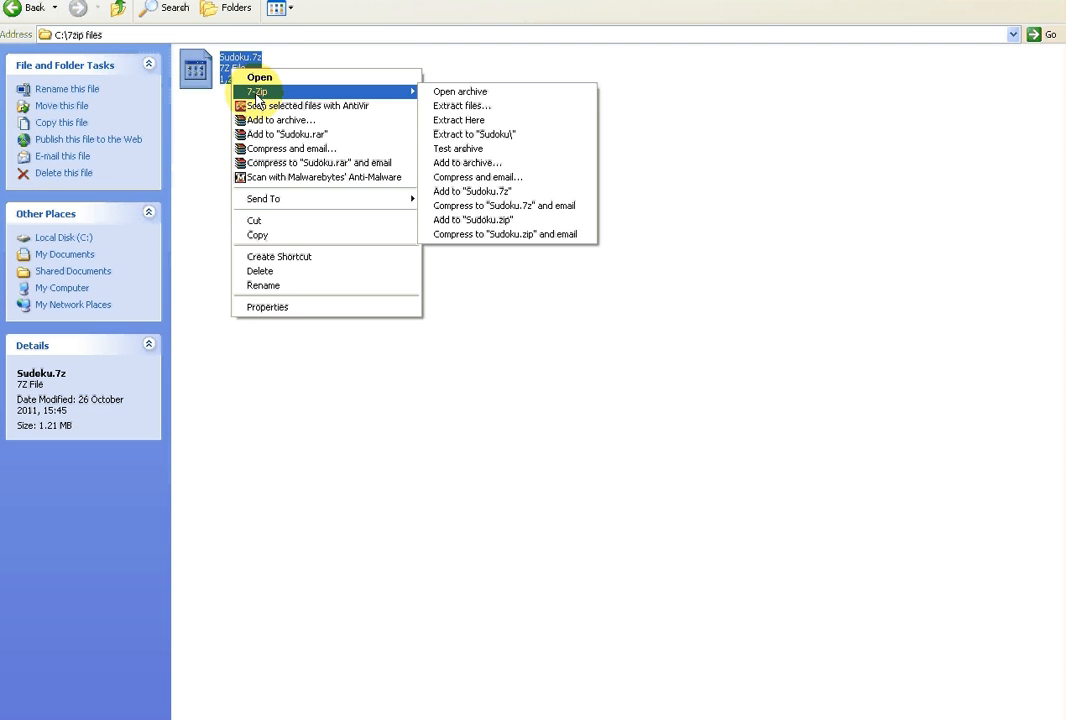
{"action": "mouse_move", "coordinate": [344, 96]}
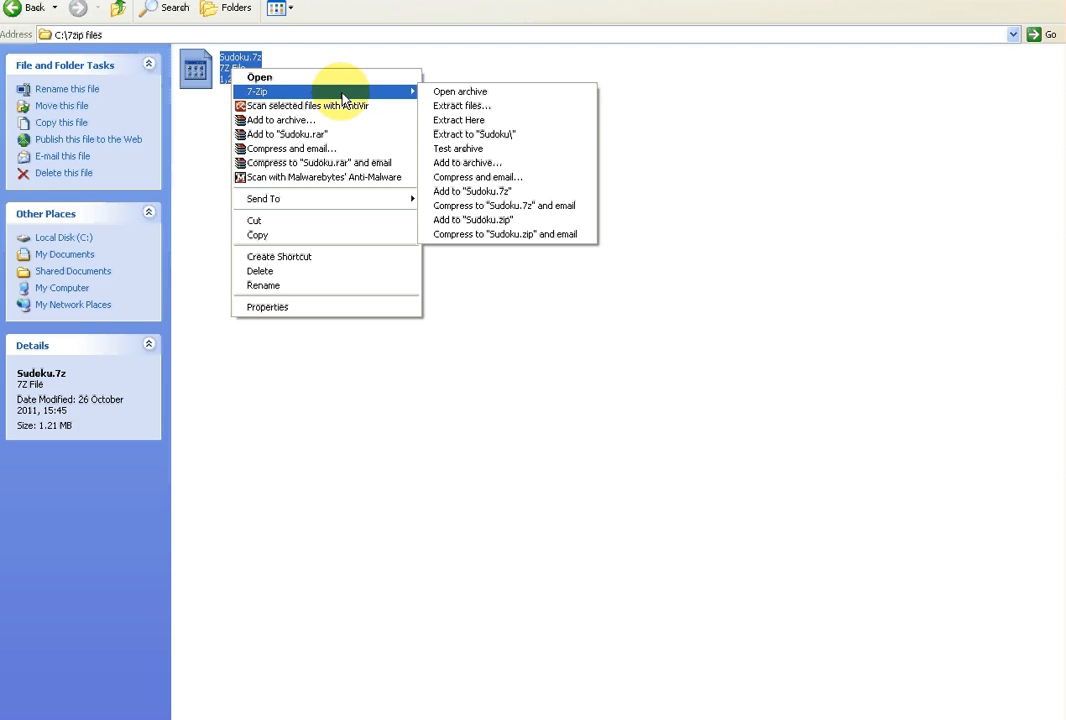
{"action": "mouse_move", "coordinate": [478, 120]}
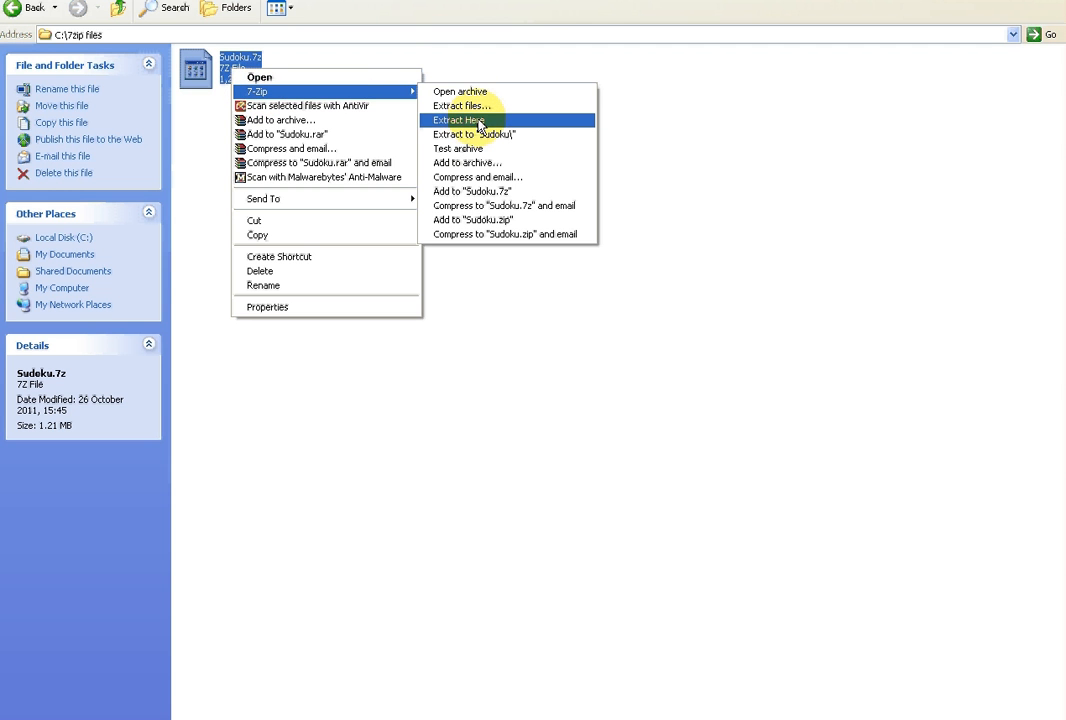
- Extract Sudoku.7z here with 7-Zip, creating a Sudoku folder beside the archive
{"action": "left_click", "coordinate": [460, 120]}
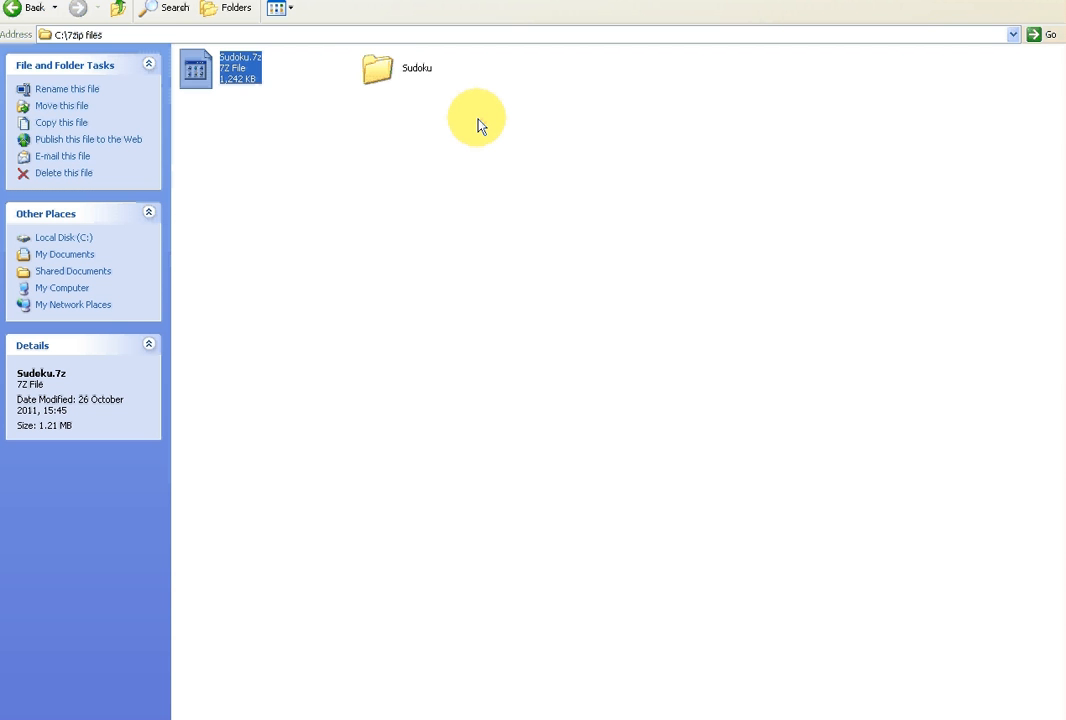
- Check the Sudoku folder holds Sudoku.smf, then copy the folder for transfer
{"action": "left_click", "coordinate": [376, 68]}
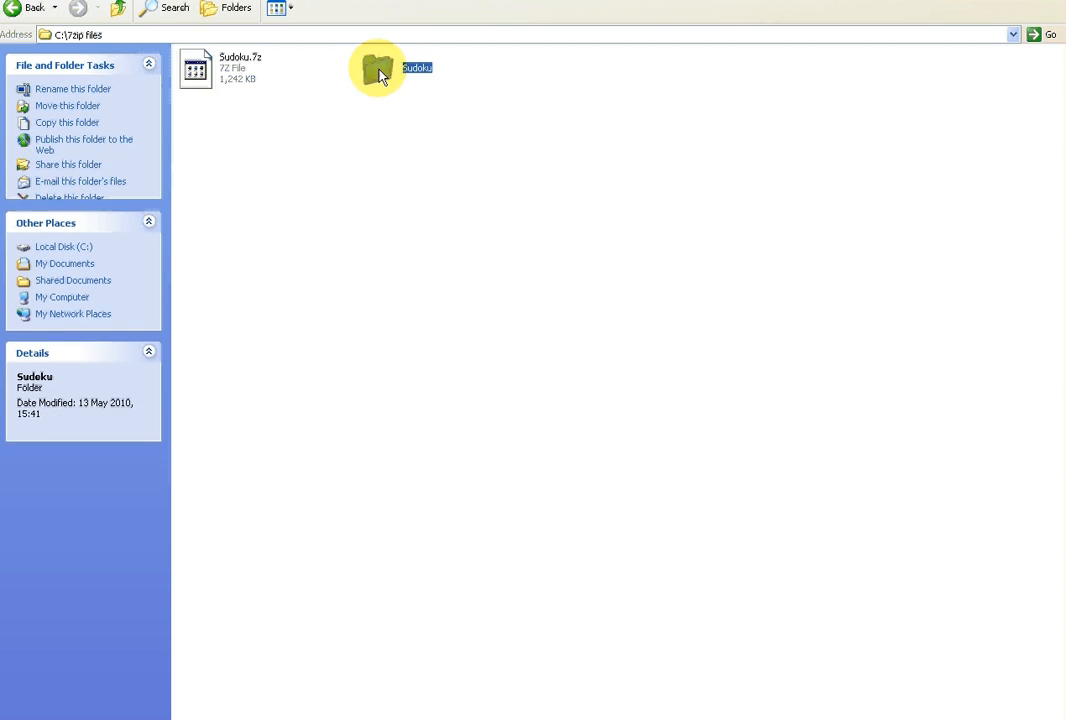
{"action": "double_click", "coordinate": [378, 68]}
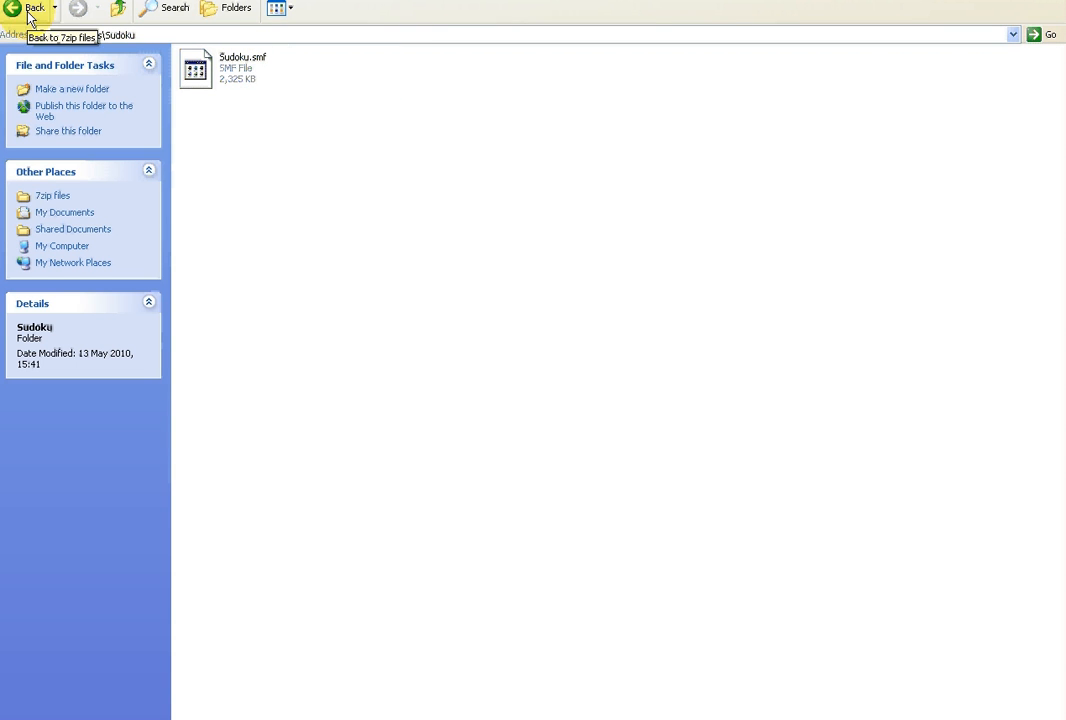
{"action": "left_click", "coordinate": [34, 8]}
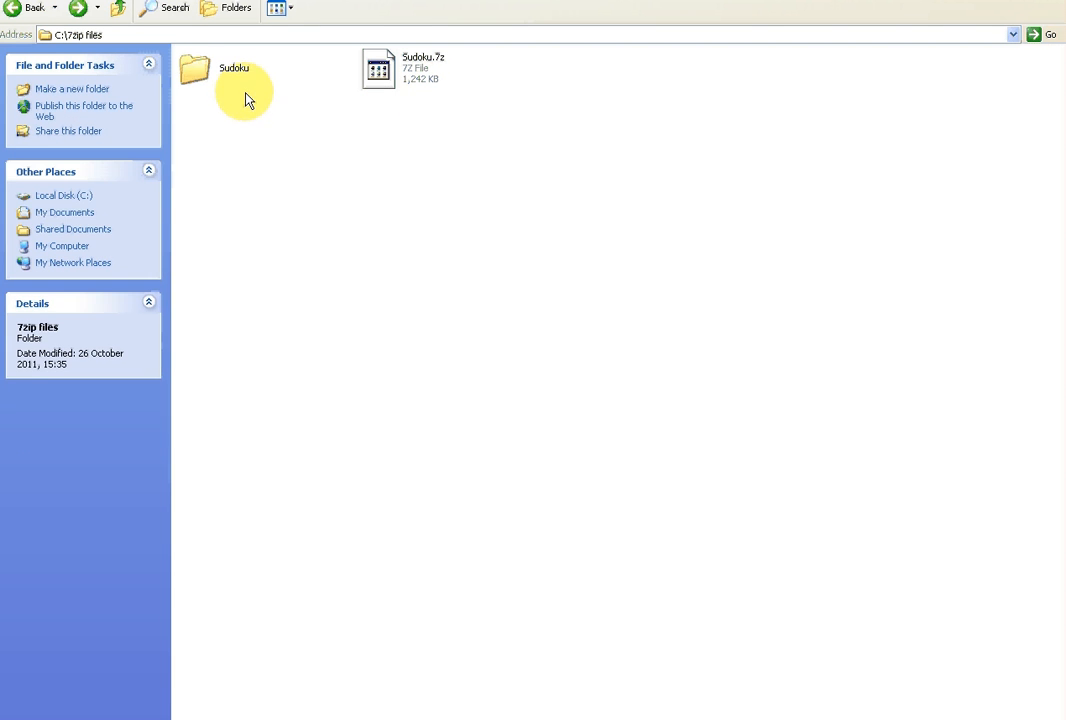
{"action": "left_click", "coordinate": [194, 70]}
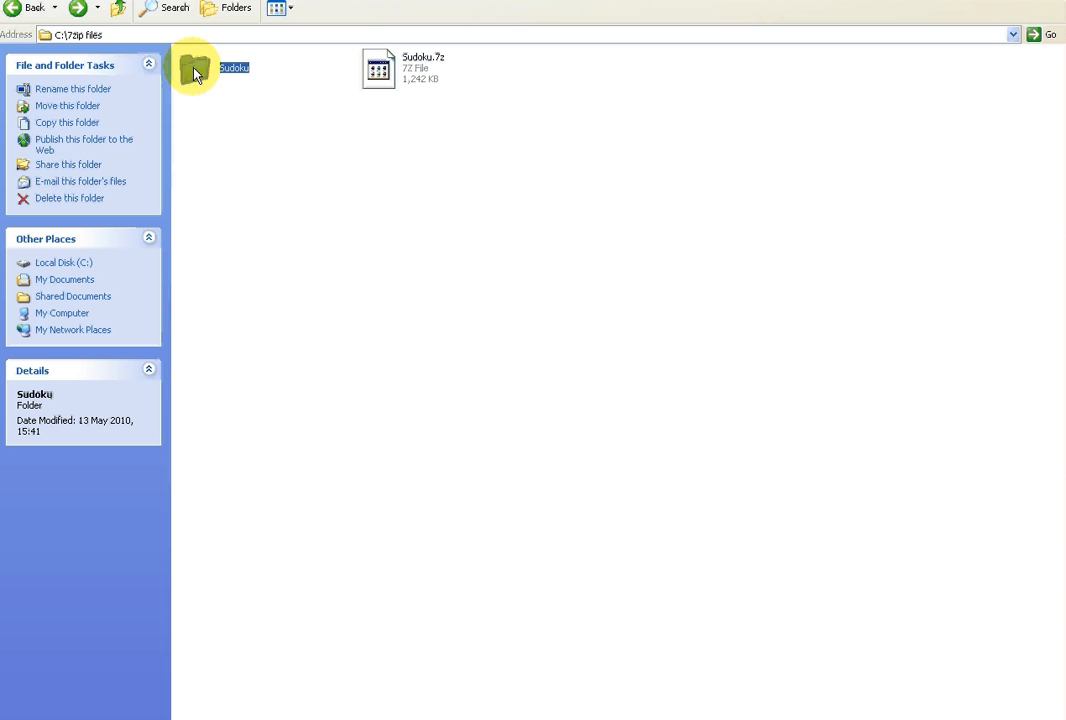
{"action": "mouse_move", "coordinate": [204, 84]}
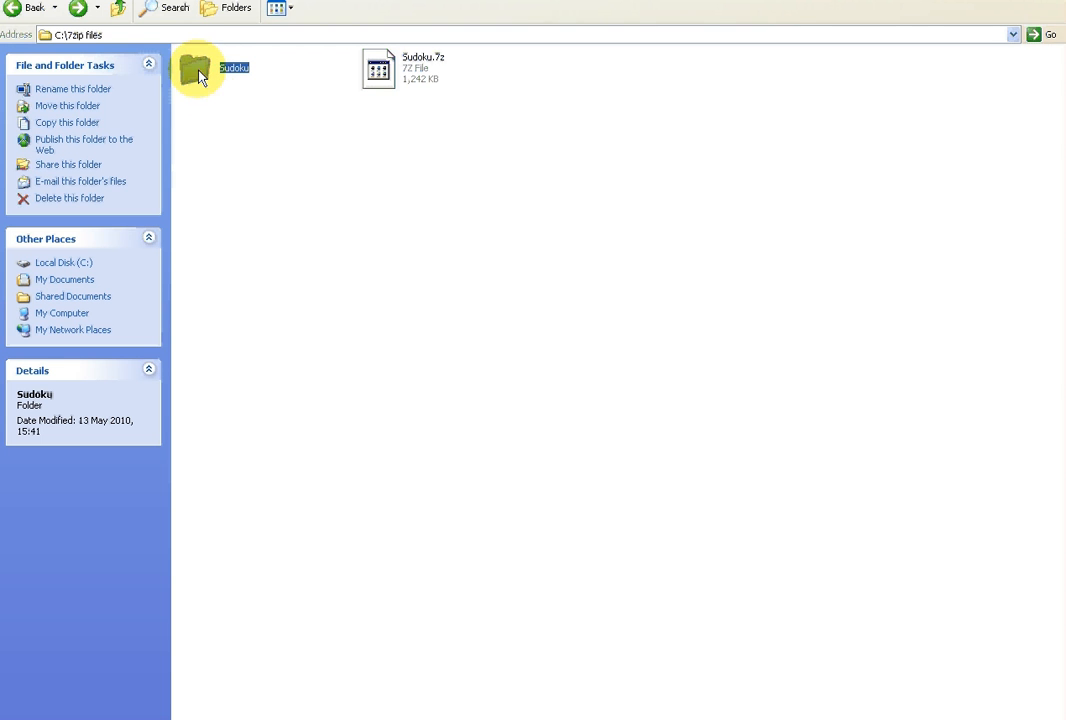
{"action": "double_click", "coordinate": [196, 68]}
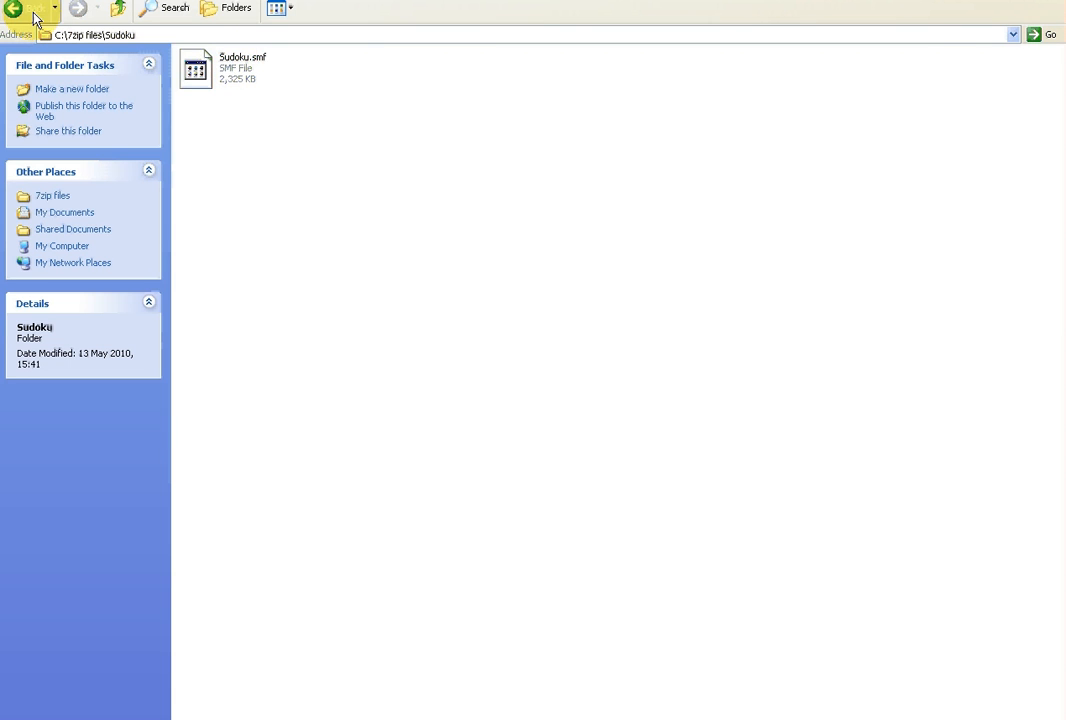
{"action": "left_click", "coordinate": [30, 8]}
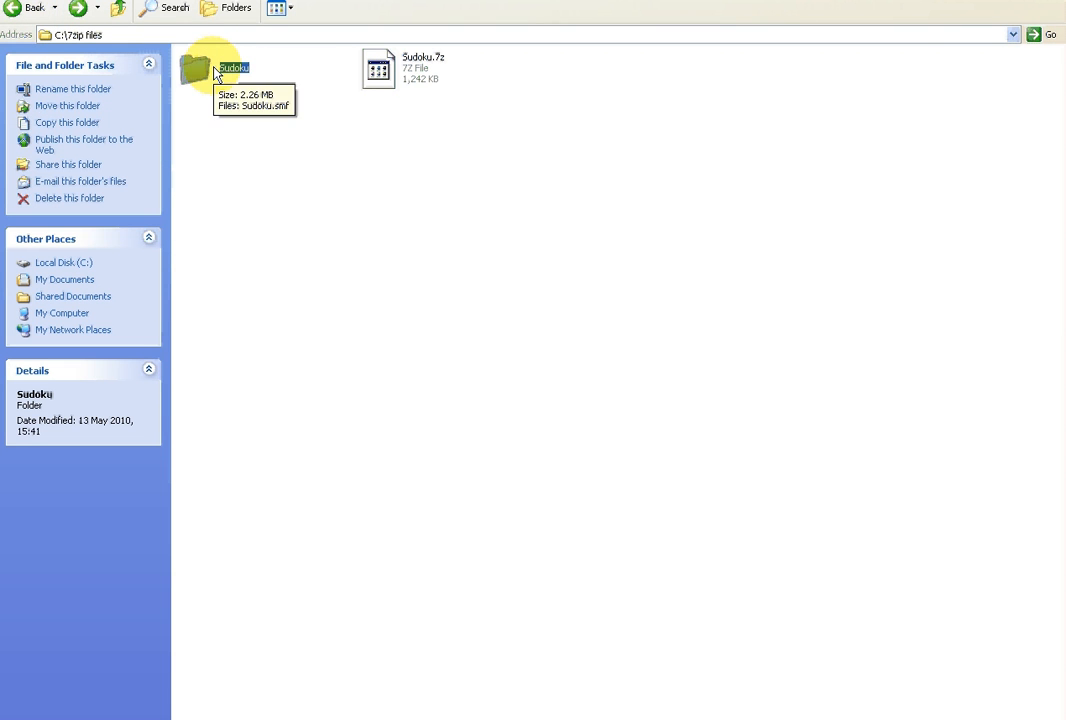
{"action": "right_click", "coordinate": [210, 70]}
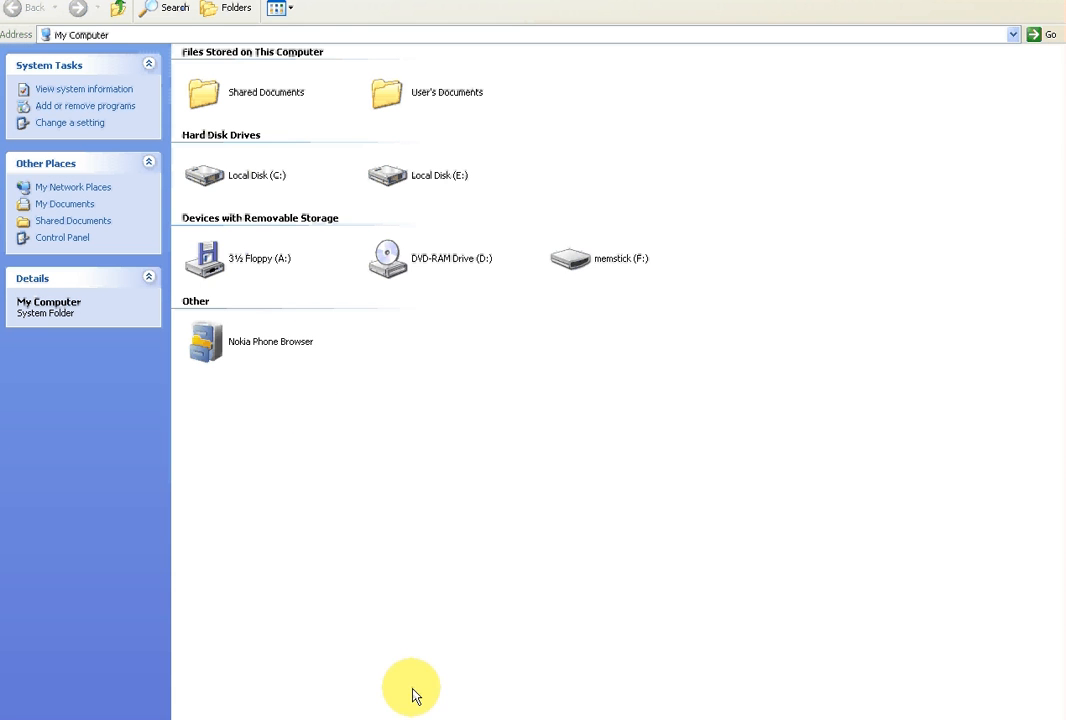
{"action": "mouse_move", "coordinate": [616, 258]}
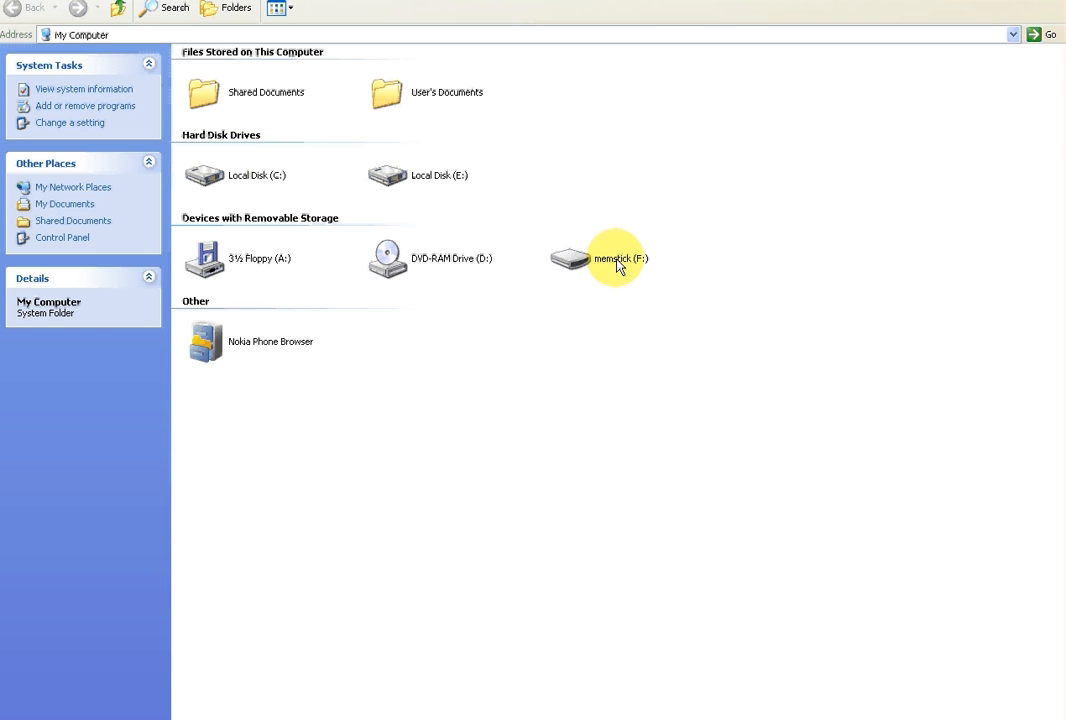
- Paste the Sudoku folder onto the memstick (F:) drive
{"action": "double_click", "coordinate": [618, 258]}
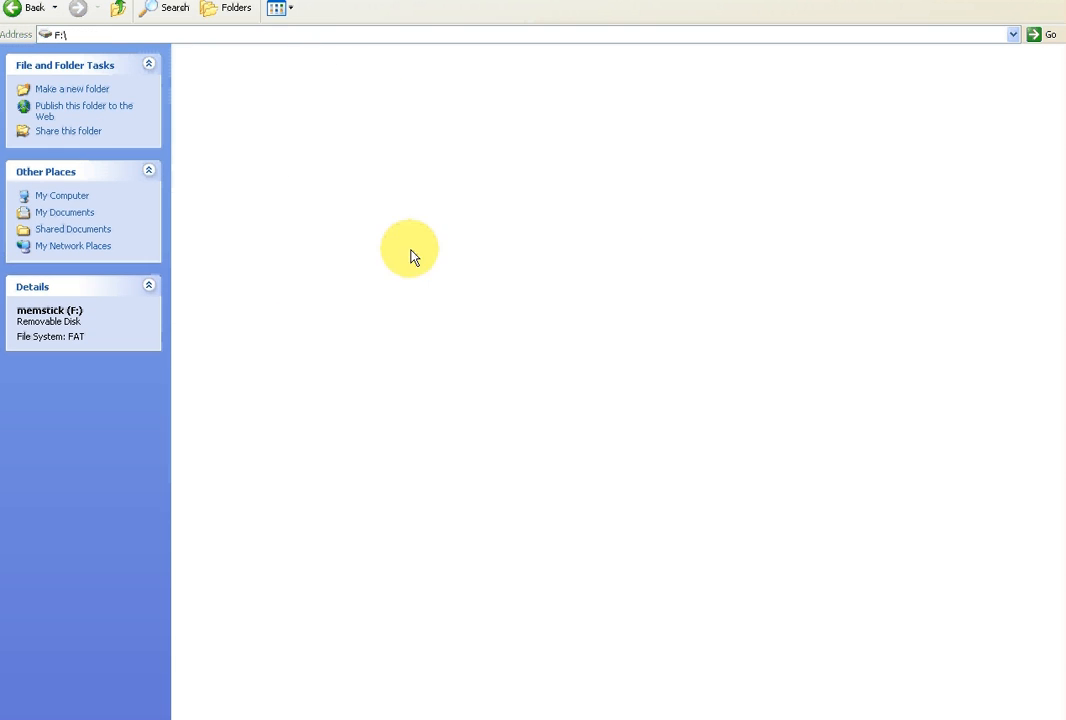
{"action": "right_click", "coordinate": [410, 256]}
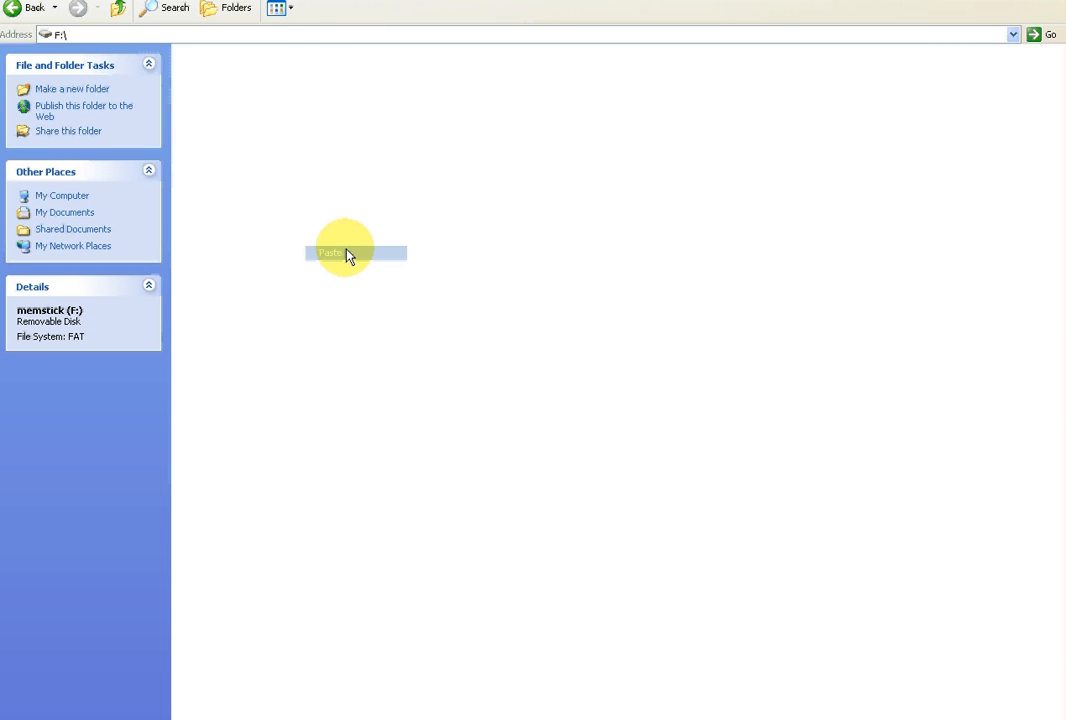
{"action": "left_click", "coordinate": [330, 252]}
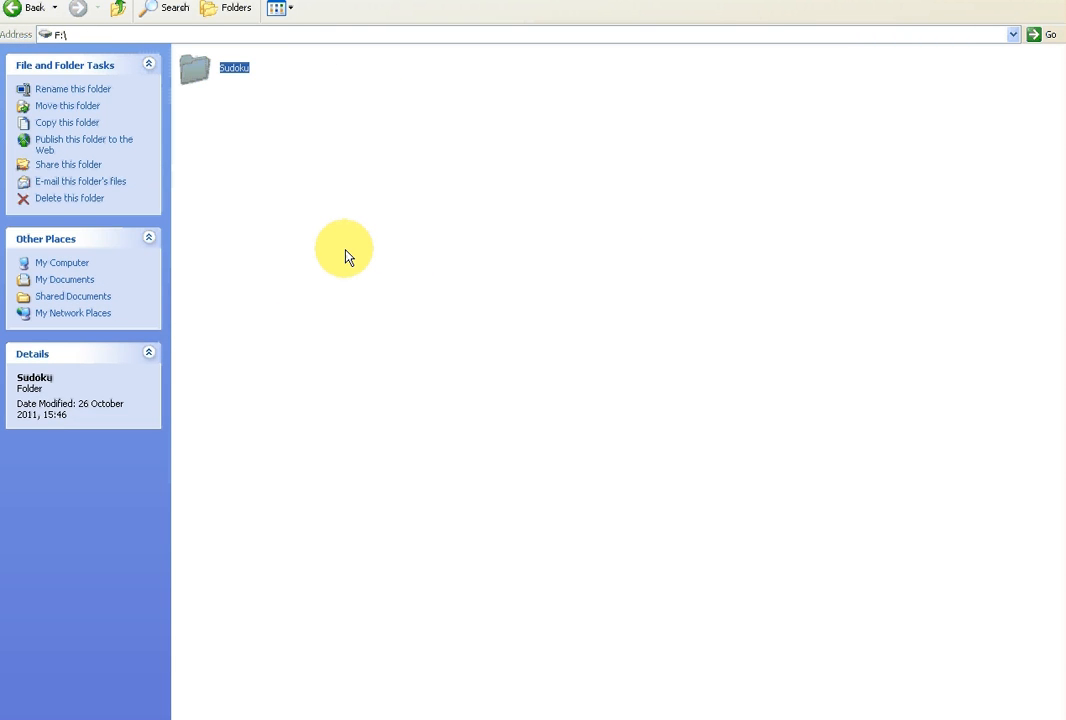